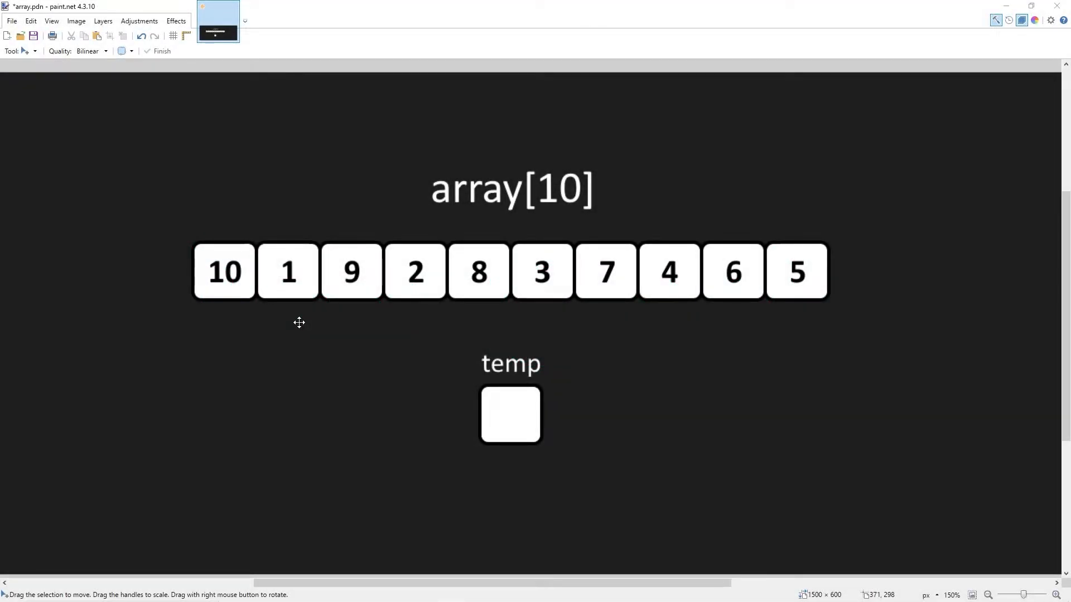
mouse_move(730, 287)
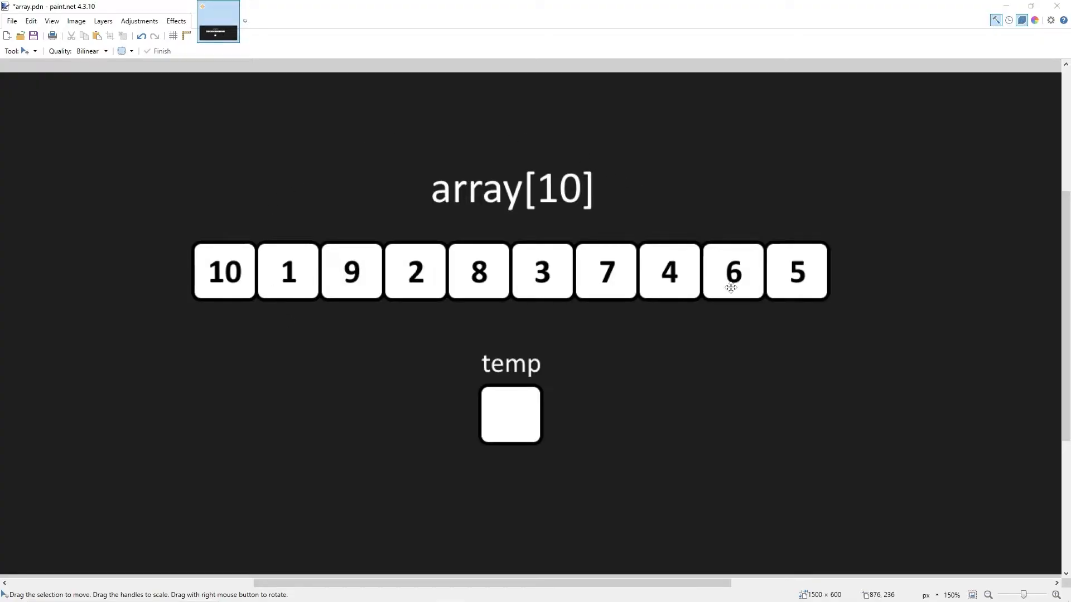
mouse_move(480, 244)
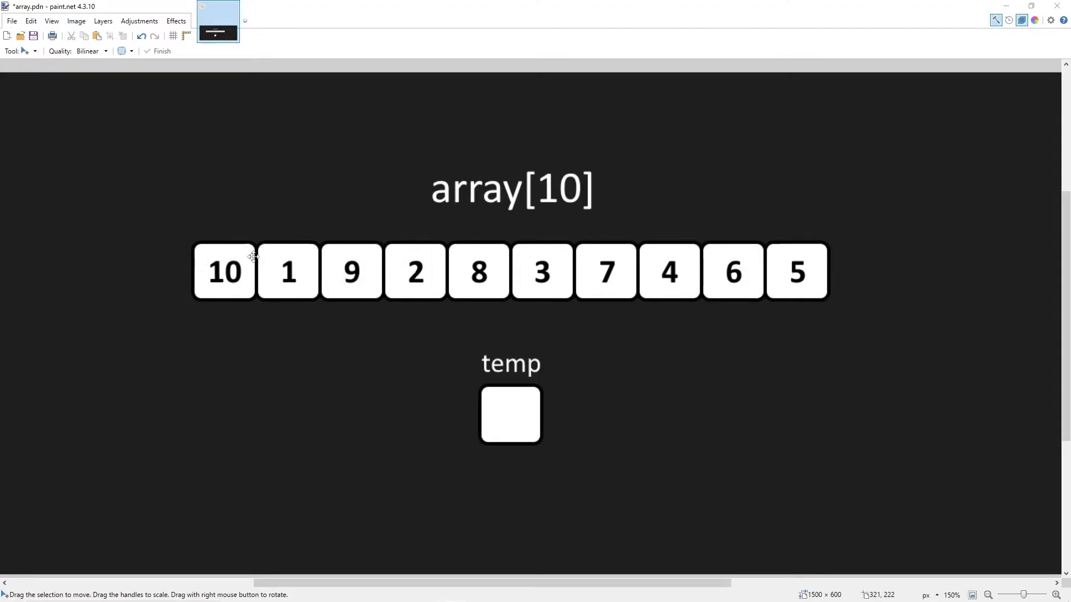
mouse_move(852, 452)
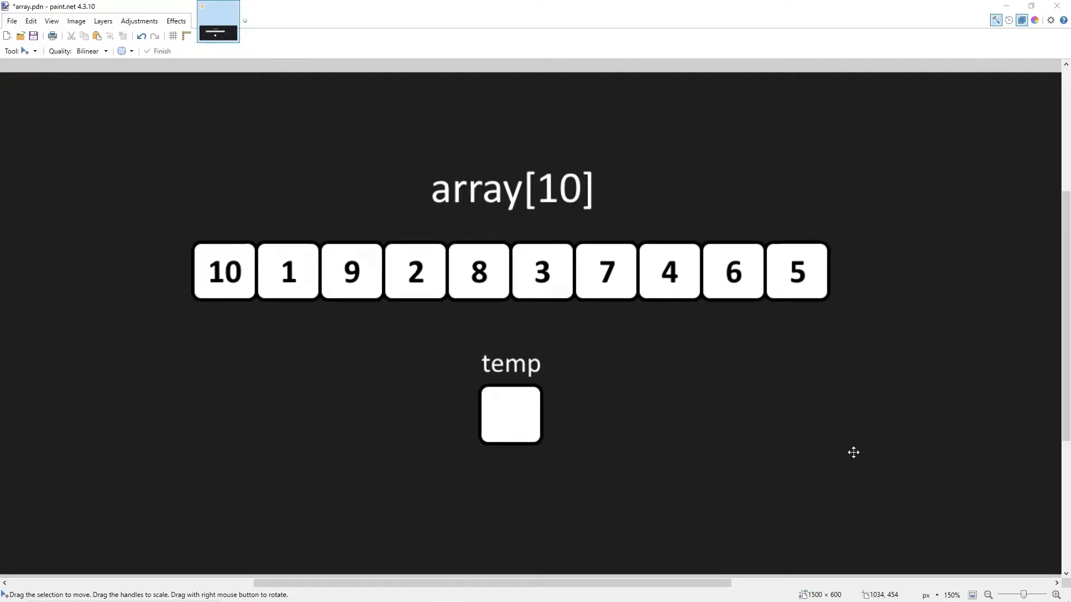
mouse_move(813, 452)
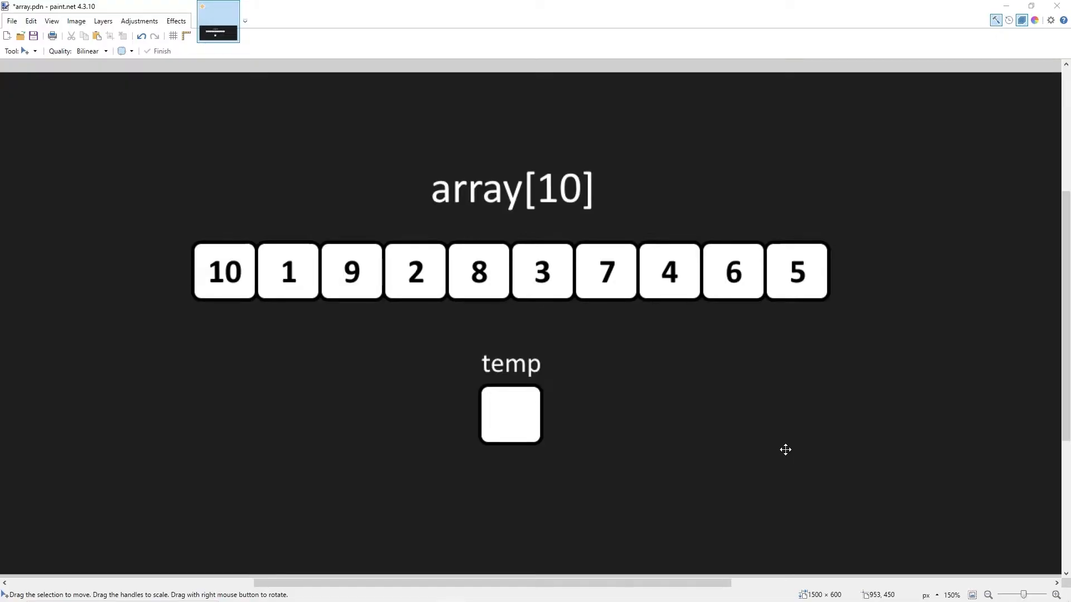
mouse_move(352, 334)
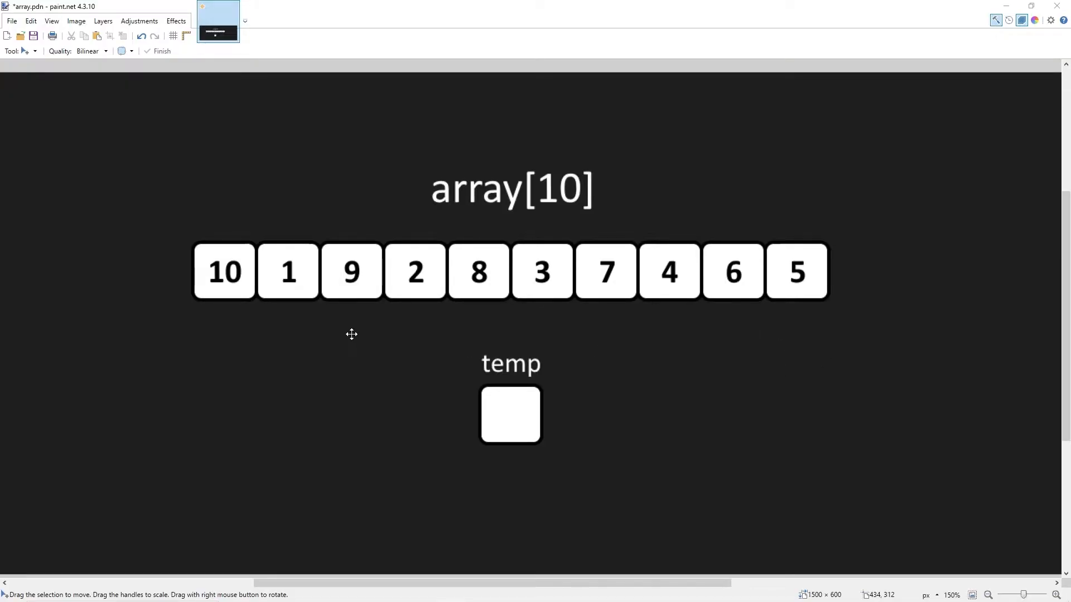
mouse_move(201, 263)
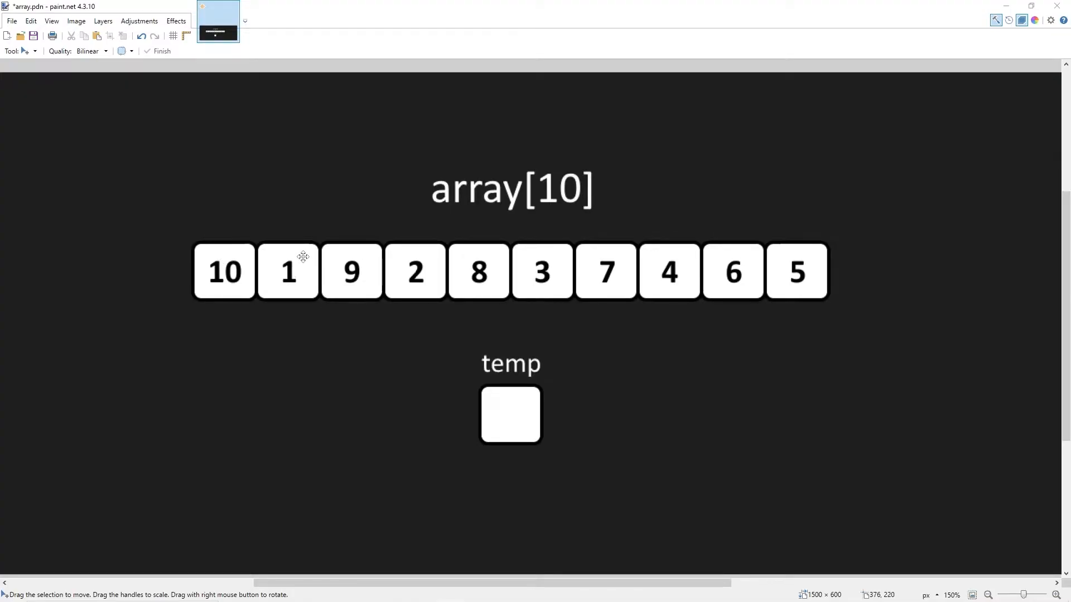
mouse_move(225, 319)
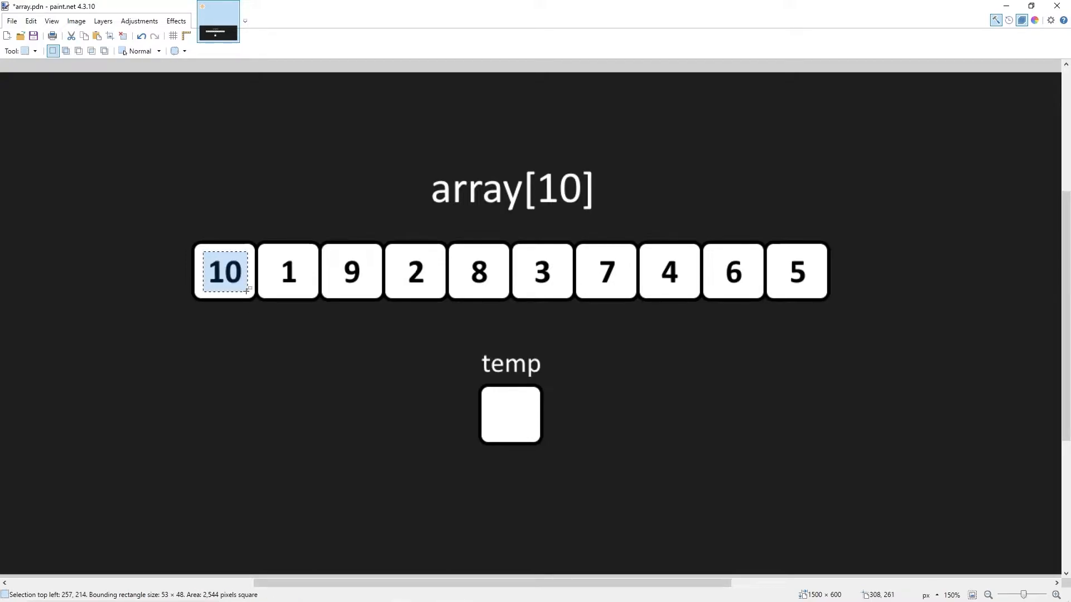
Step: Bubble 10 through the temp box into the last box, shifting smaller numbers left
left_click_drag(224, 271, 510, 415)
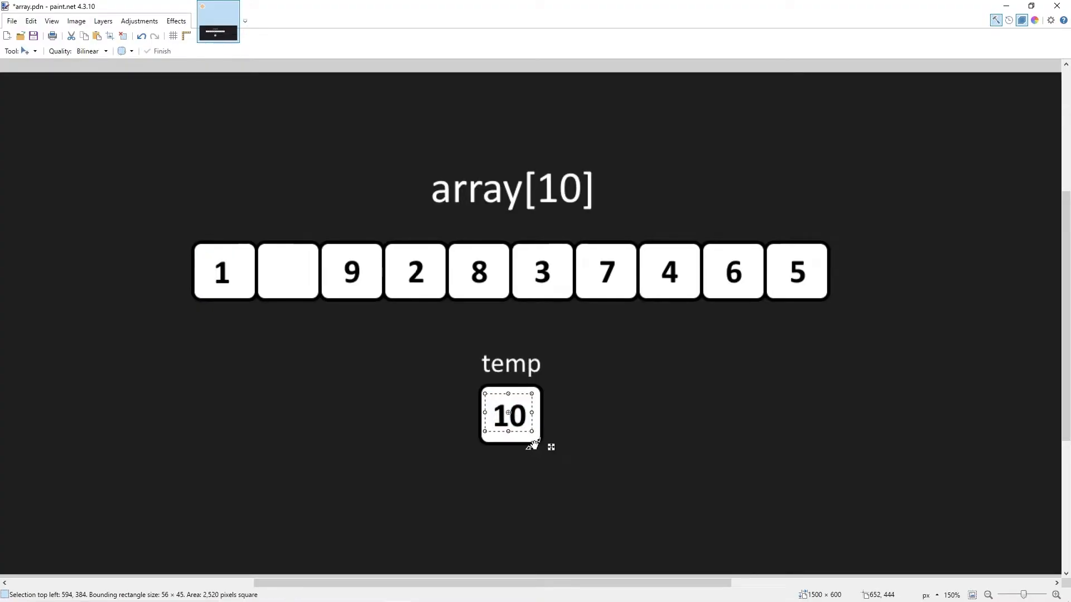
left_click_drag(510, 414, 288, 272)
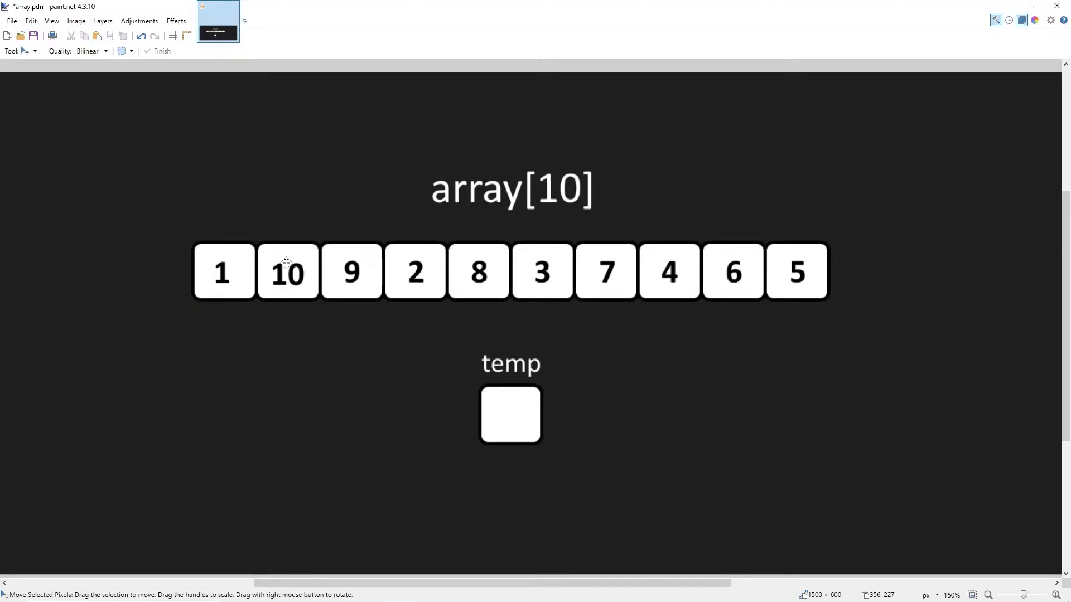
mouse_move(350, 301)
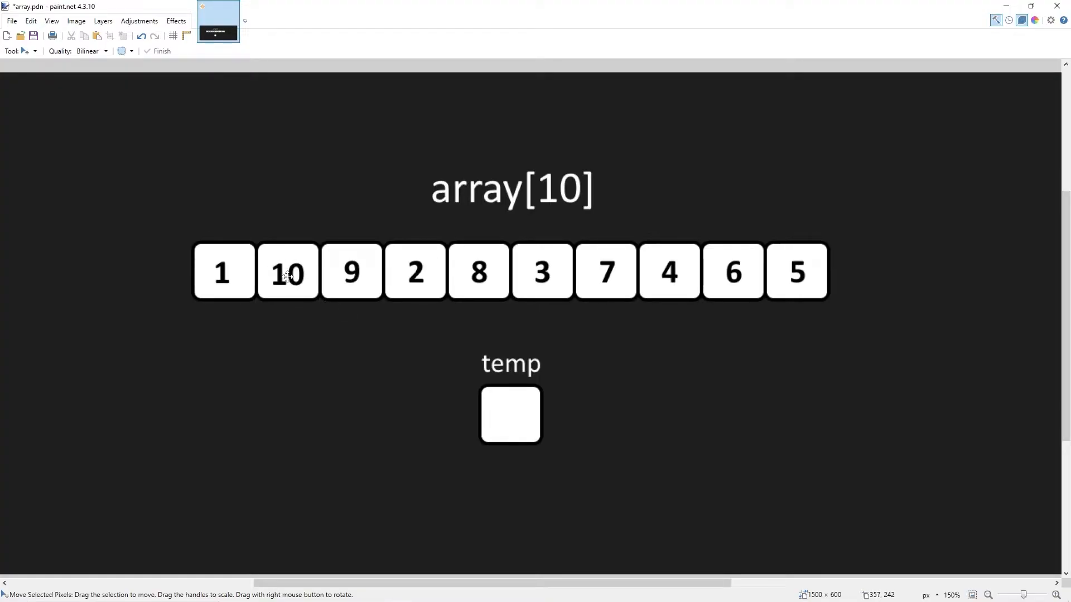
left_click_drag(288, 272, 511, 414)
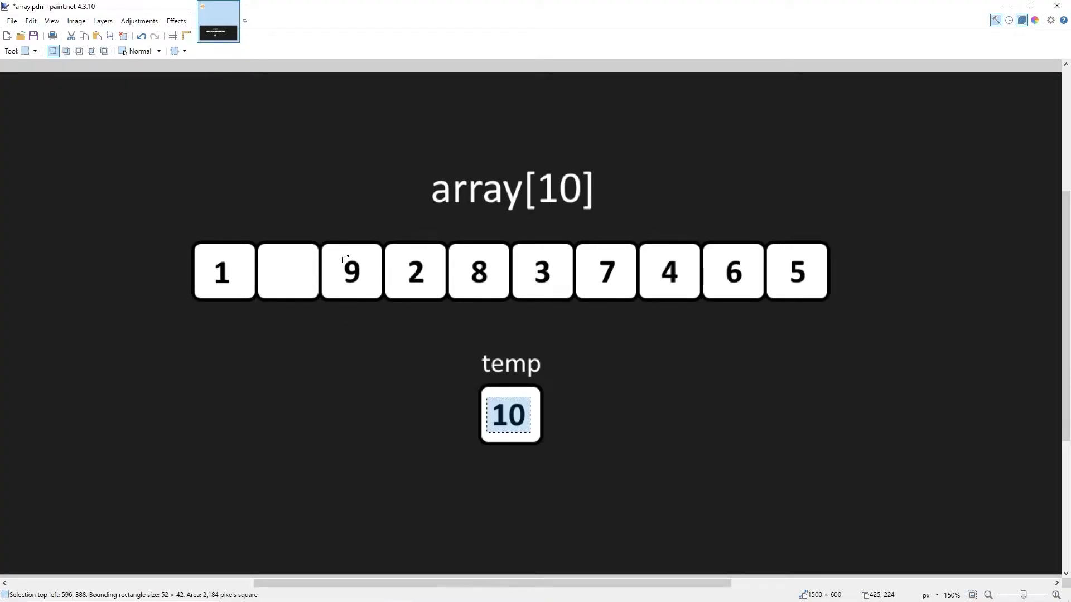
left_click_drag(510, 414, 351, 271)
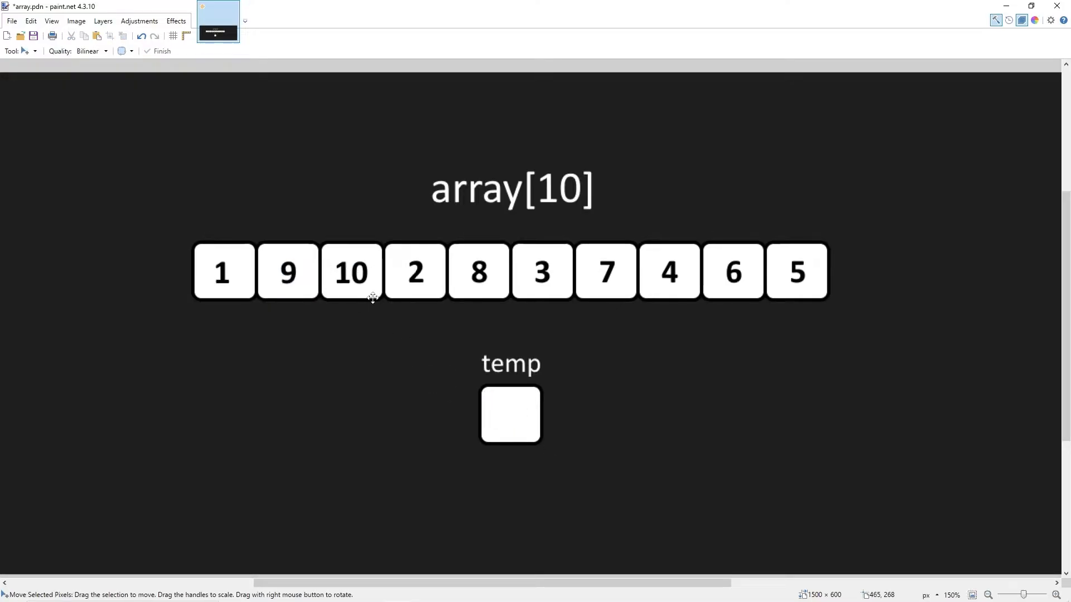
mouse_move(560, 286)
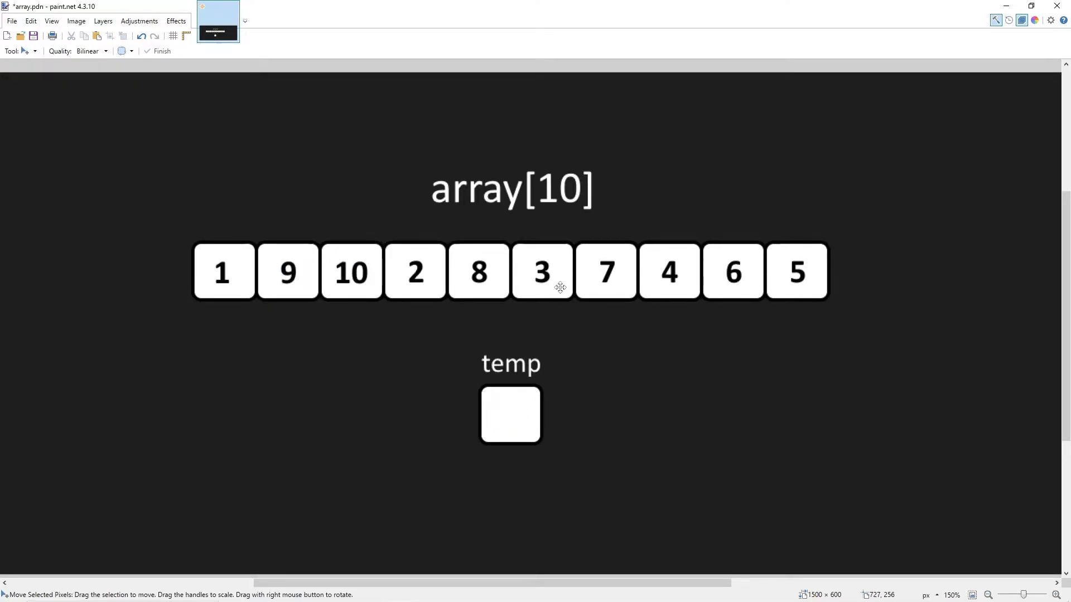
left_click_drag(350, 271, 511, 414)
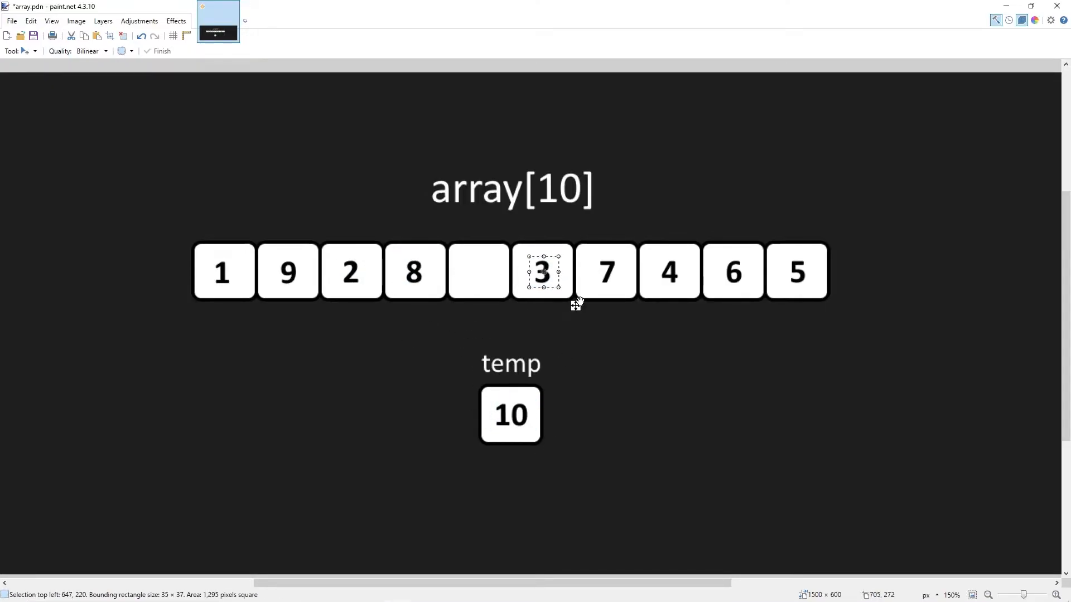
left_click_drag(542, 271, 478, 271)
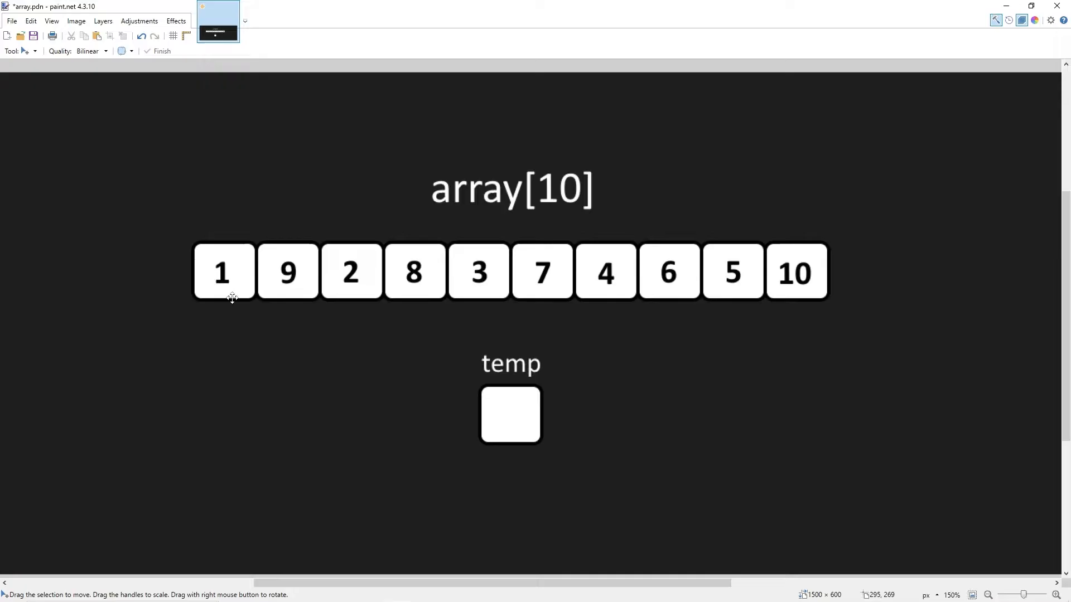
mouse_move(289, 272)
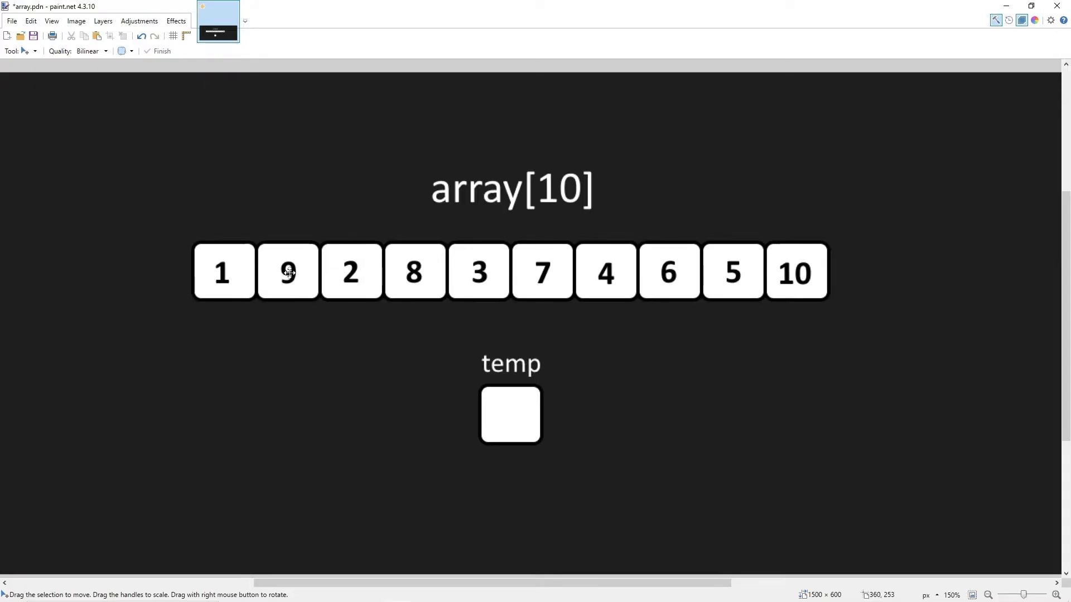
mouse_move(311, 282)
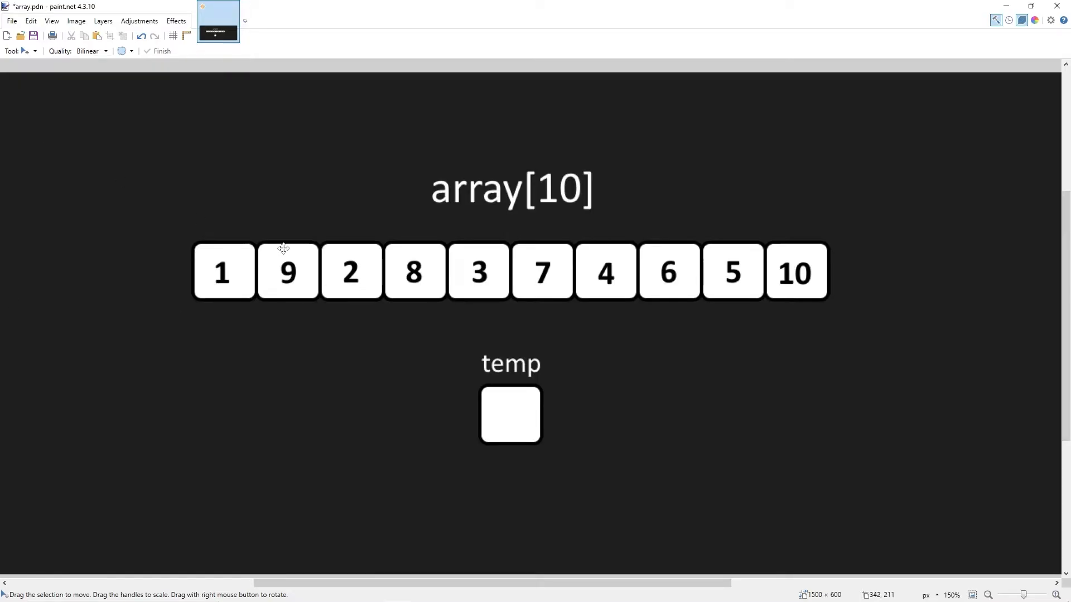
mouse_move(300, 256)
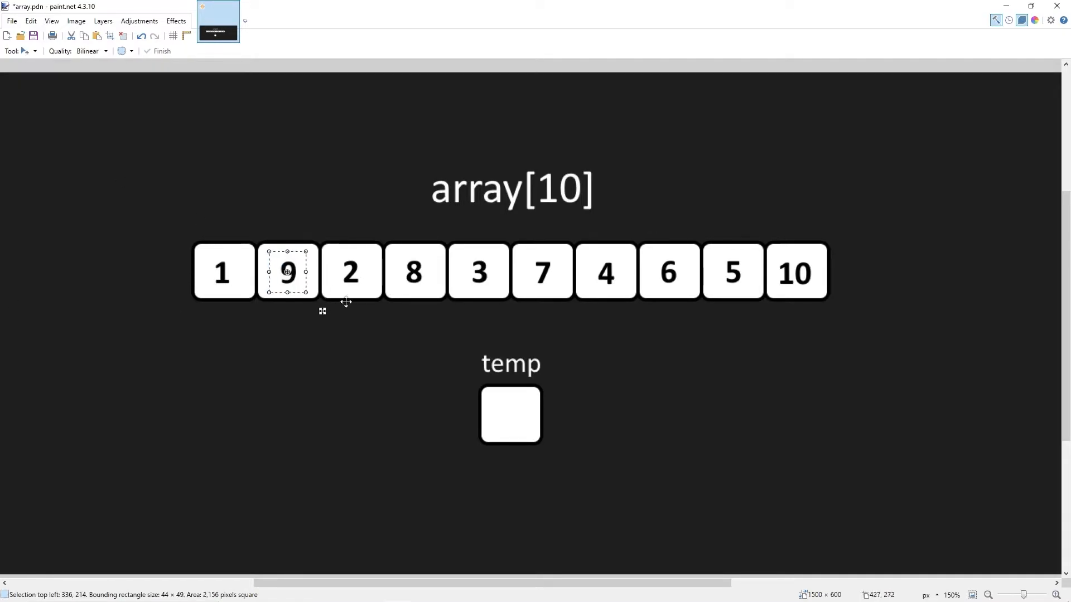
Step: Move 9 and 8 toward the end in further passes so the row reads 1 through 10
left_click_drag(287, 271, 351, 271)
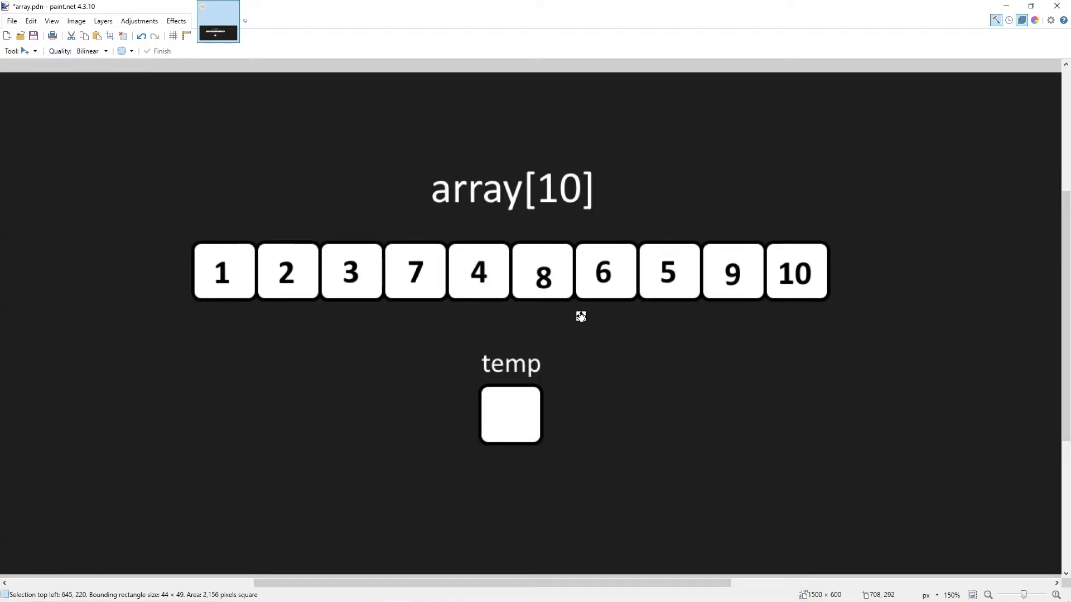
left_click_drag(542, 271, 510, 415)
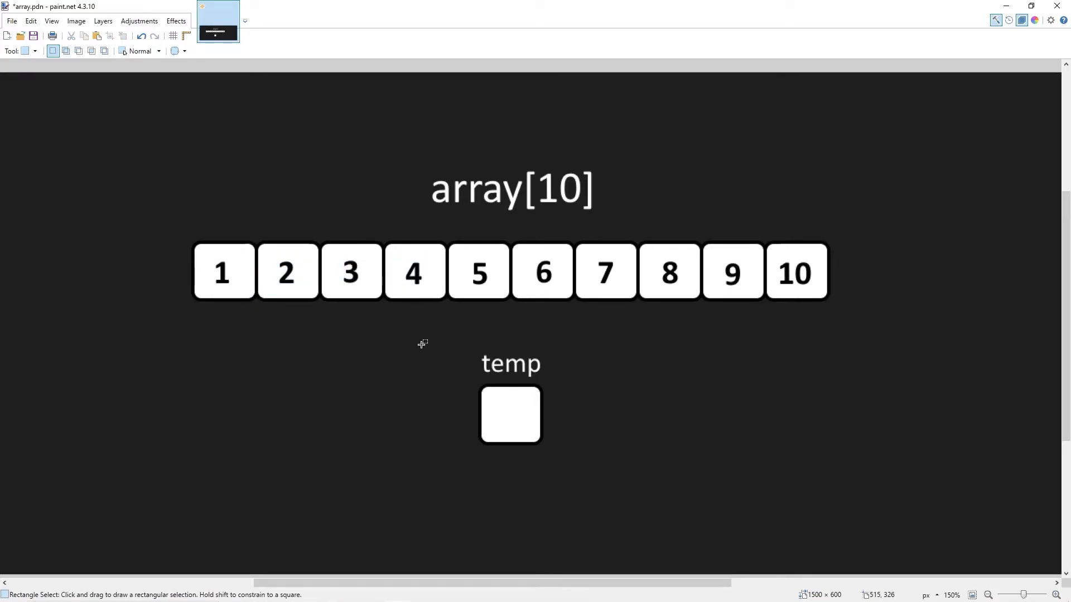
mouse_move(497, 272)
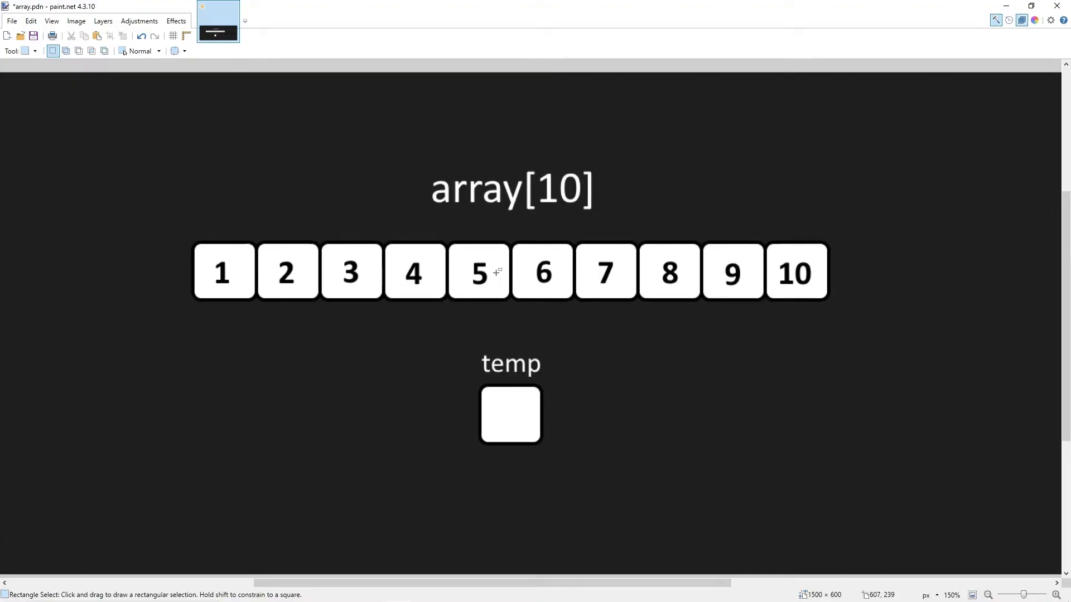
mouse_move(492, 269)
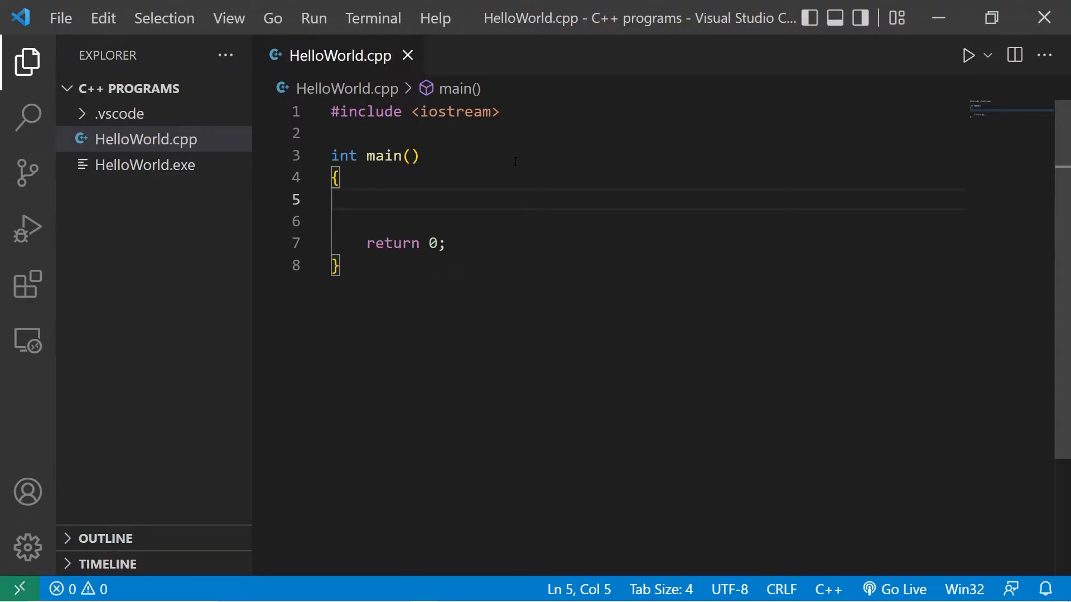
Step: Declare the ten-number int array in main, starting 10, 1, 9, 2, 8, 3, 7, 4
type("int array[] =")
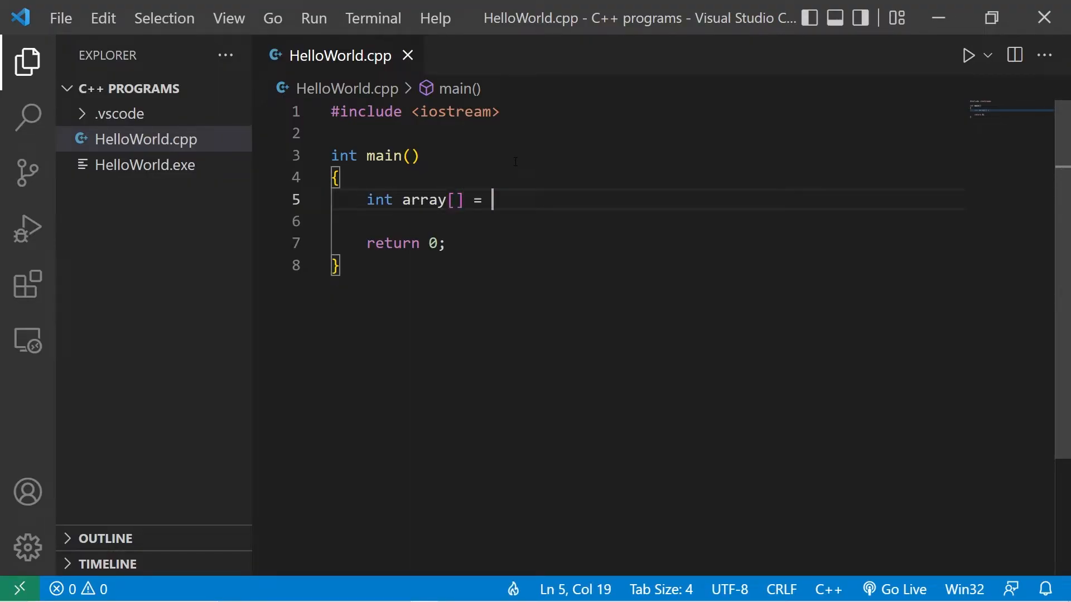
type("{};")
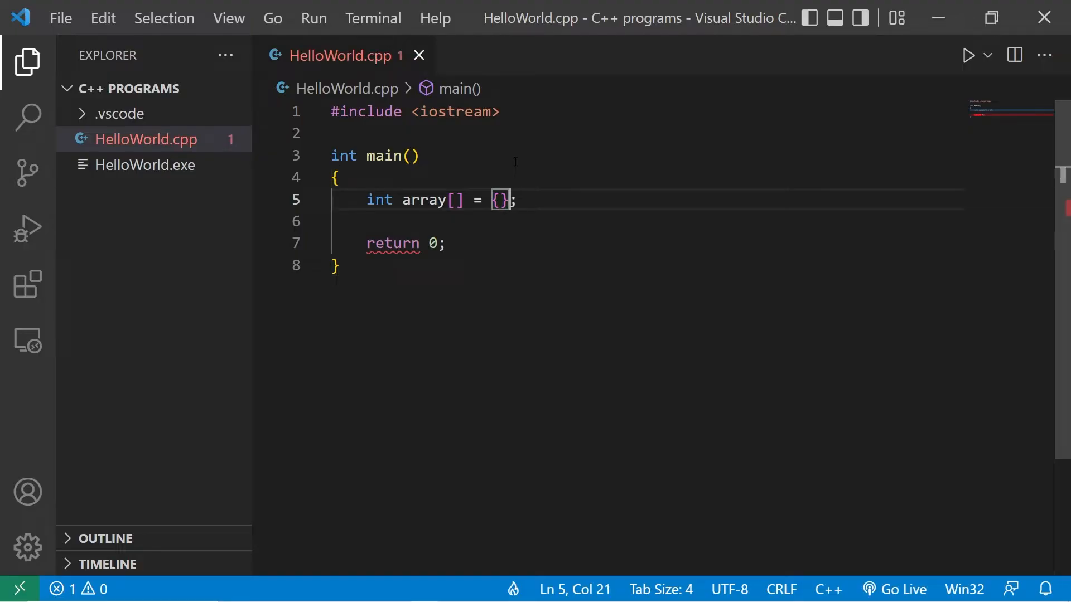
type("10, 1, 9, 2,")
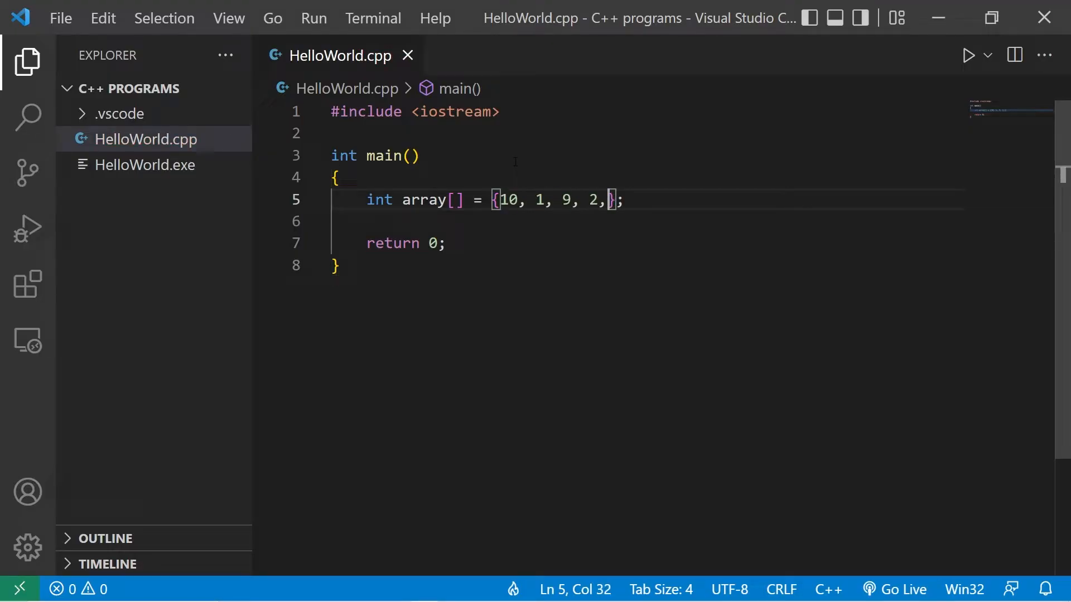
type("8, 3, 7, 4, 6, 5")
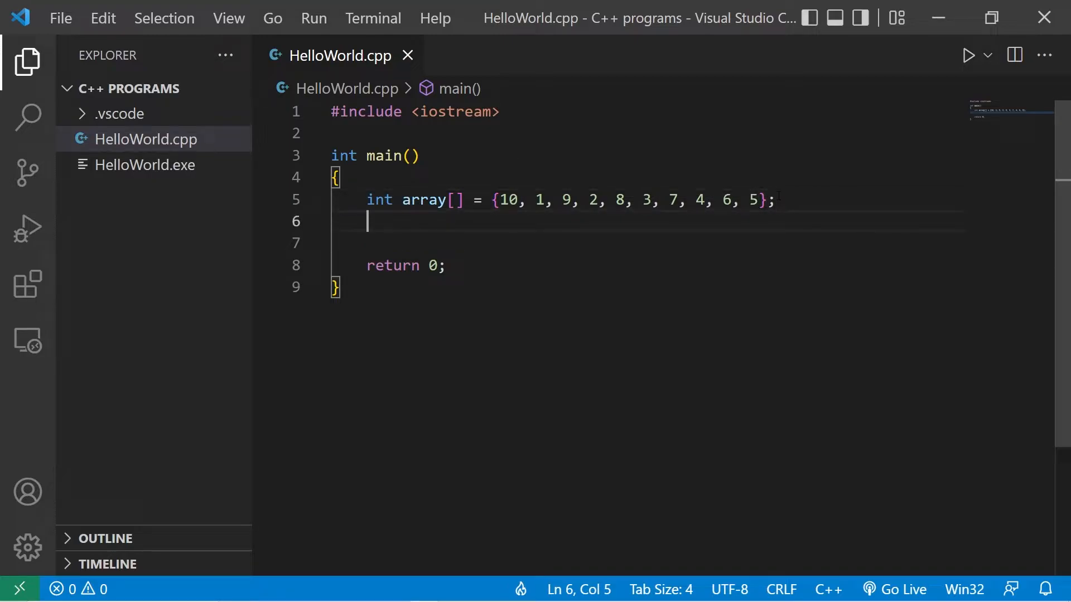
Step: Add int size = sizeof(array)/sizeof(array[0]); and begin a for loop below it
type("int size")
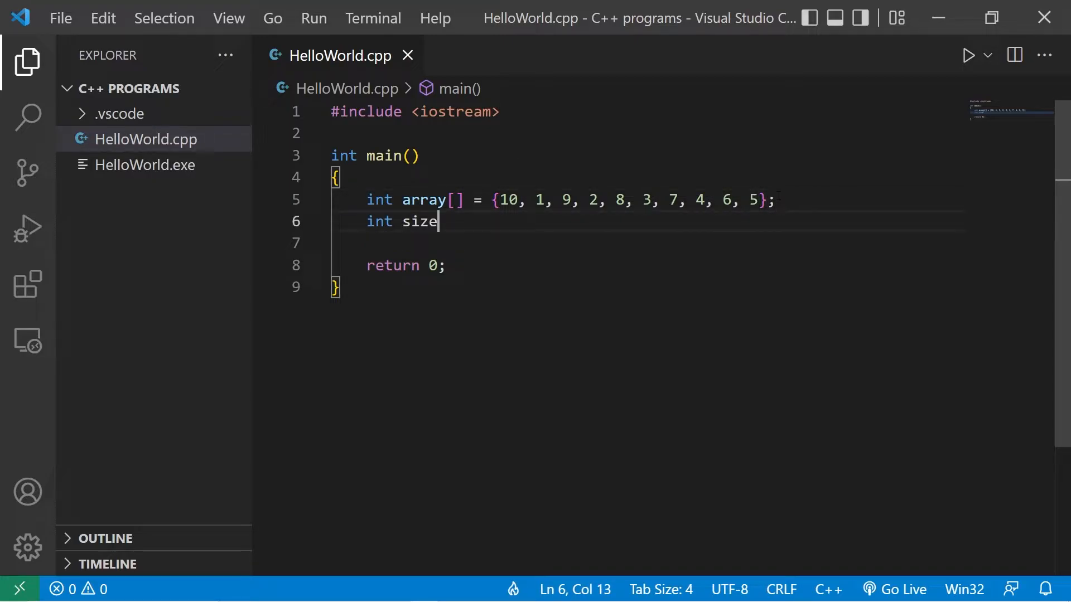
type("= size")
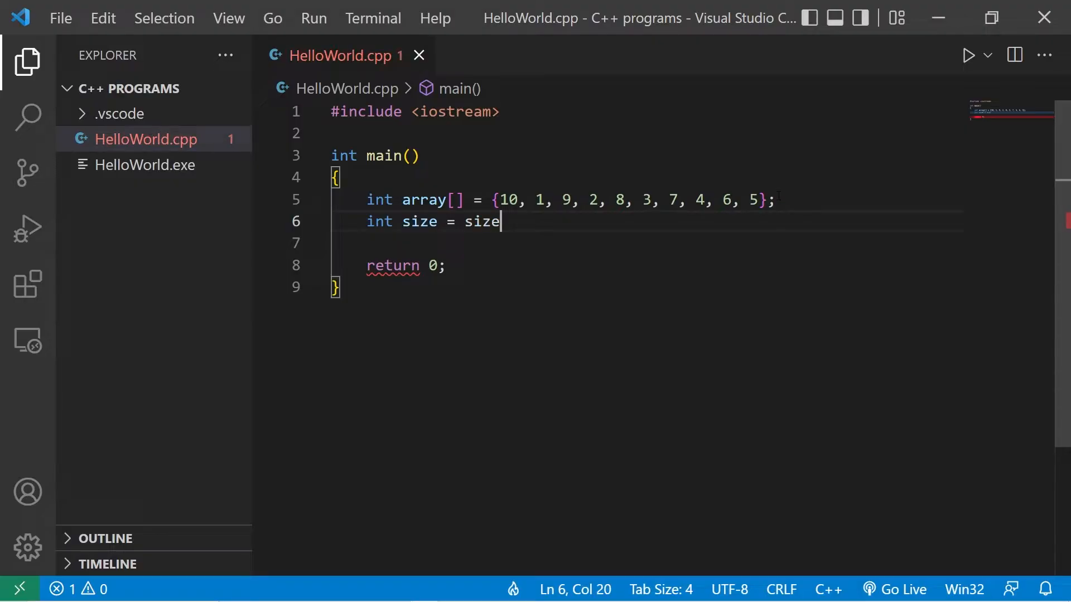
type("of(arra")
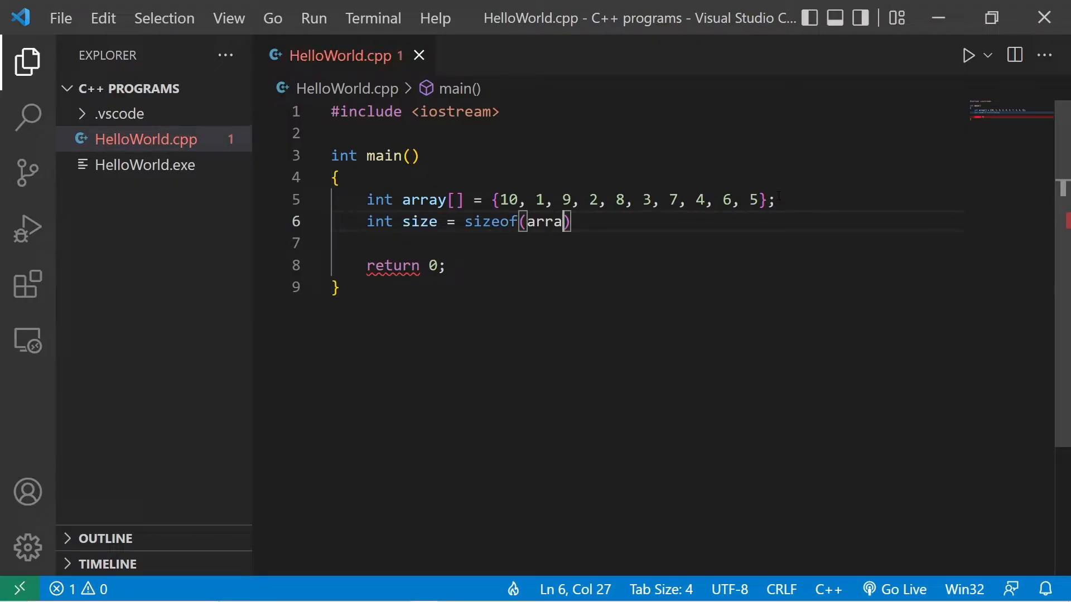
type("y)/sizeof(array")
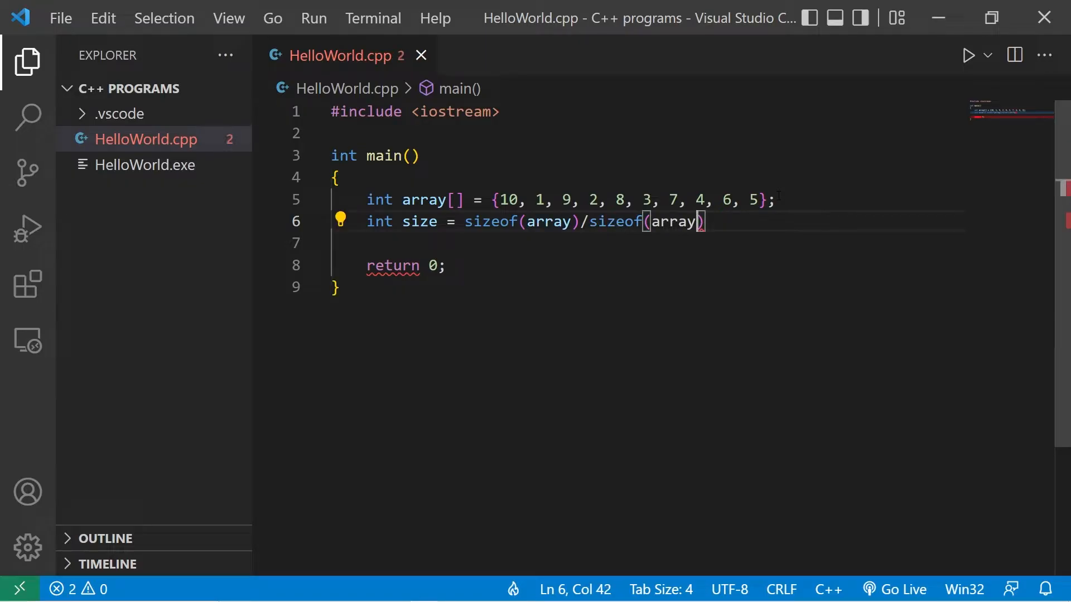
type("[0]")
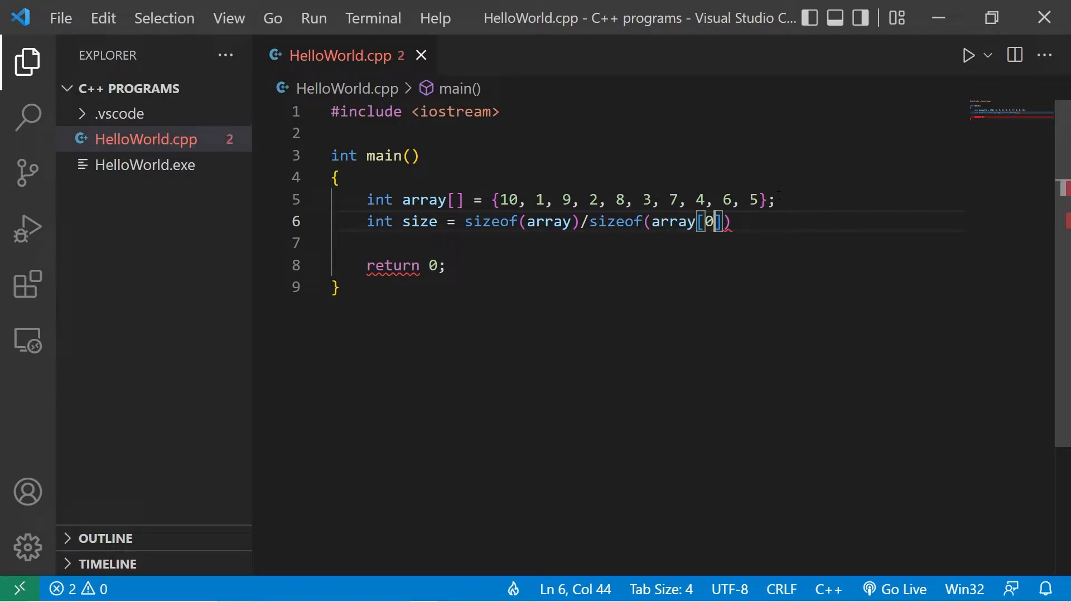
type("for")
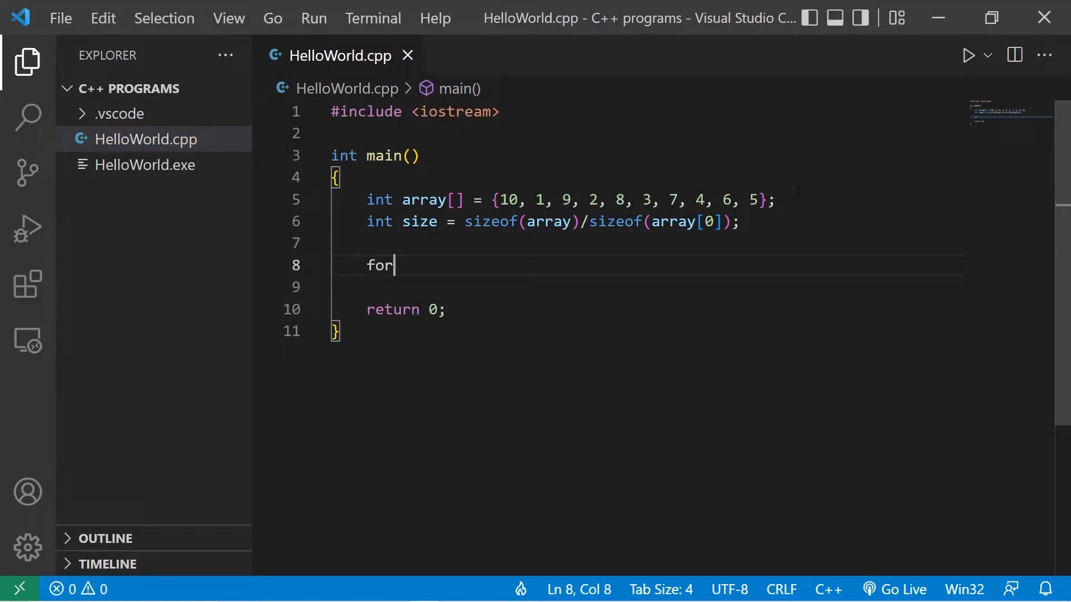
Step: Write for(int element : array) printing each element plus a space, then begin void sort( after main
type("(){")
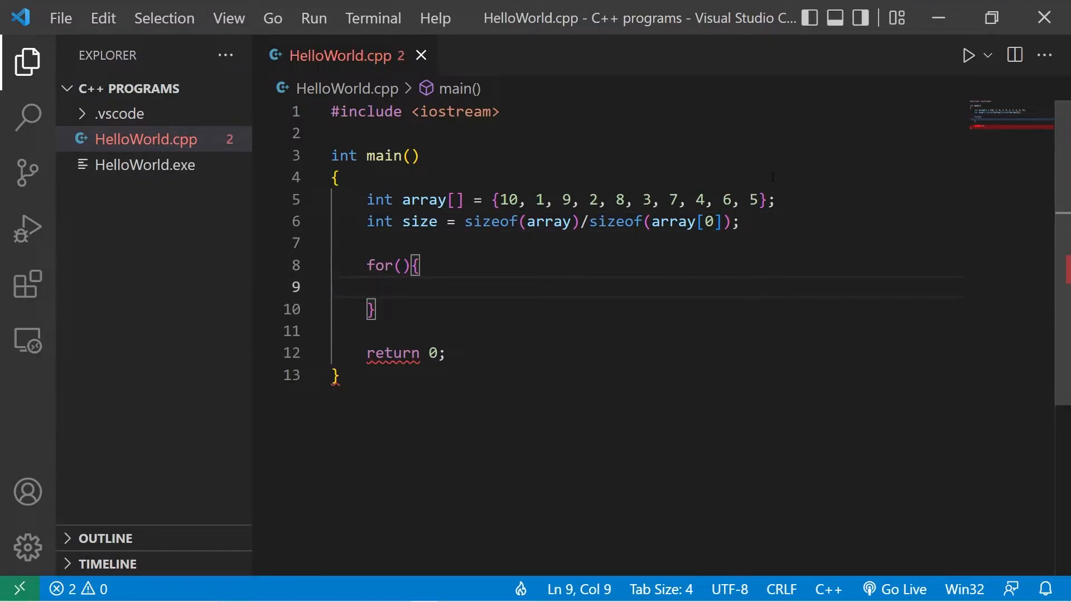
type("i")
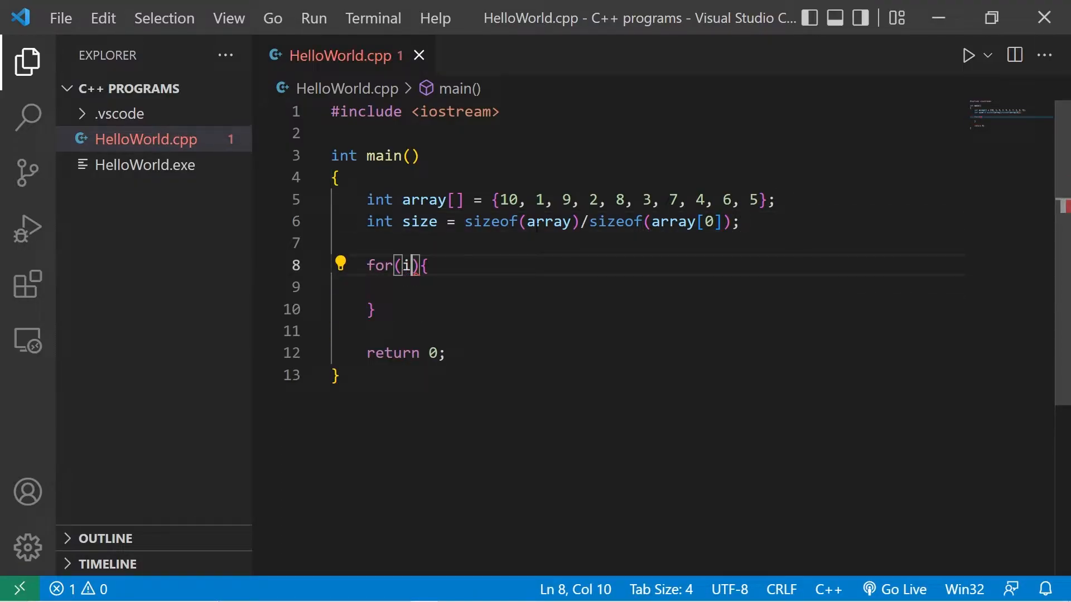
type("nt element")
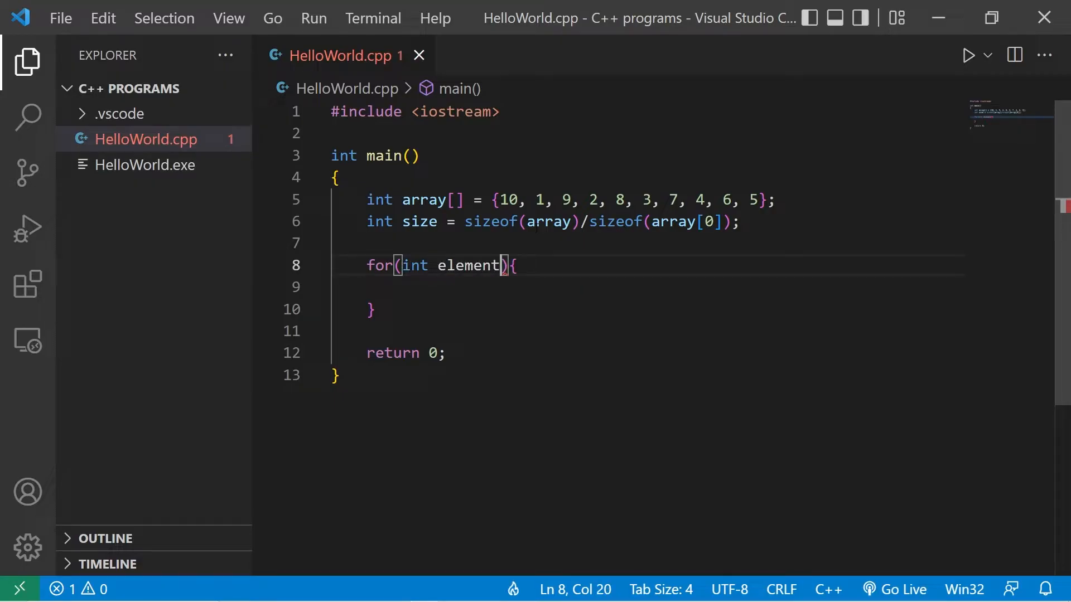
type(": array")
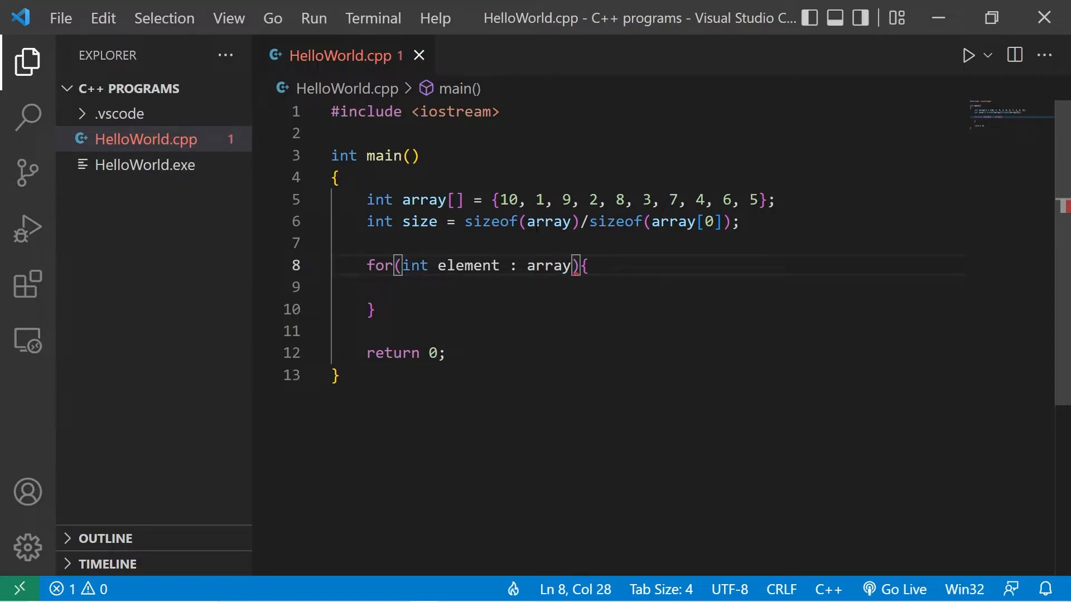
type("std:")
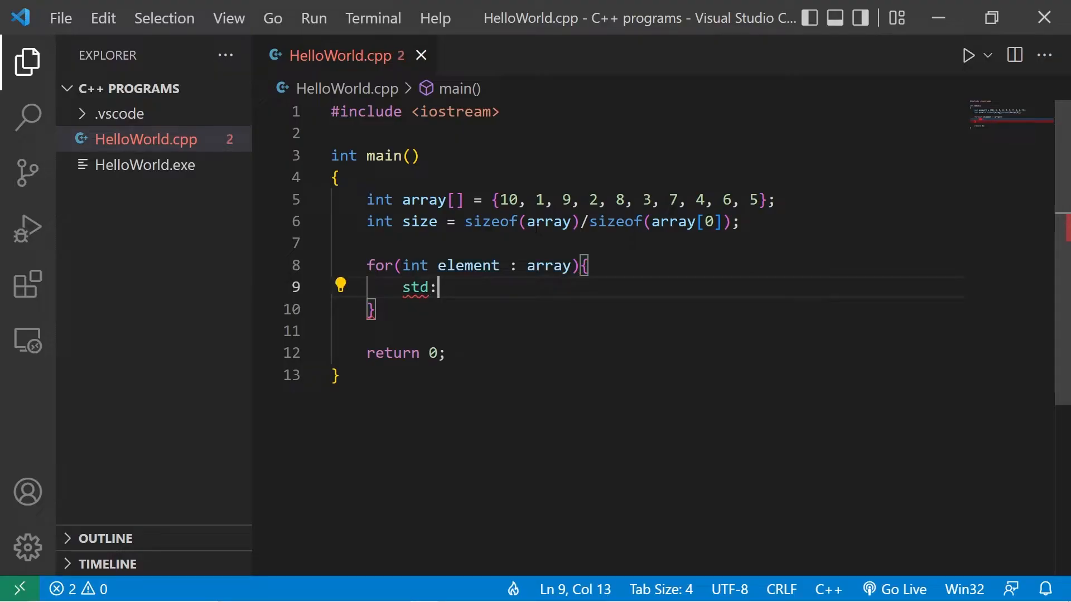
type(":cout << e")
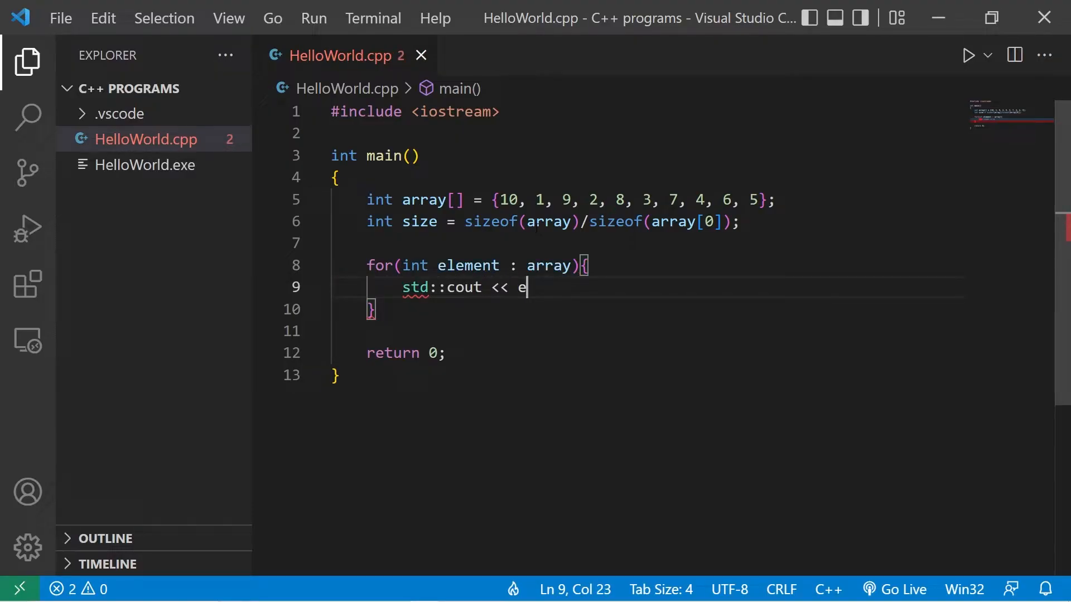
type("lement <<")
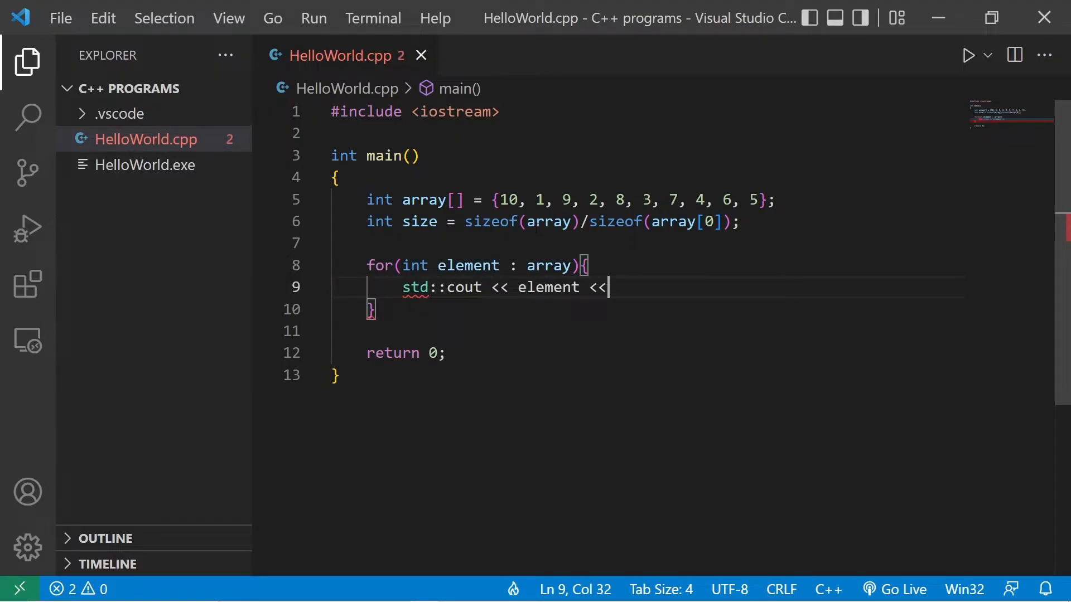
type("\" \";")
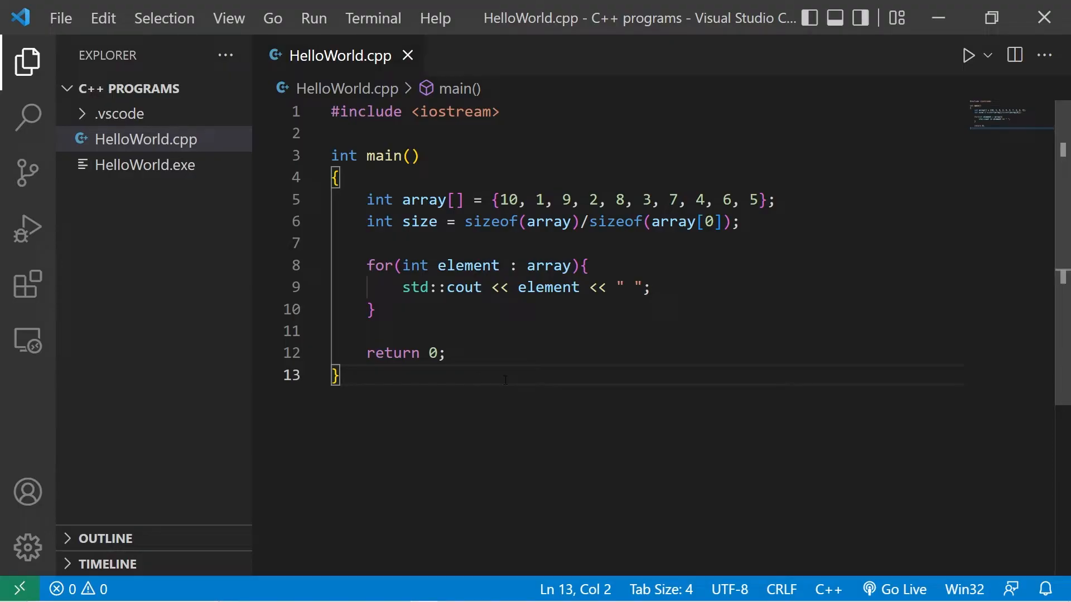
key("enter")
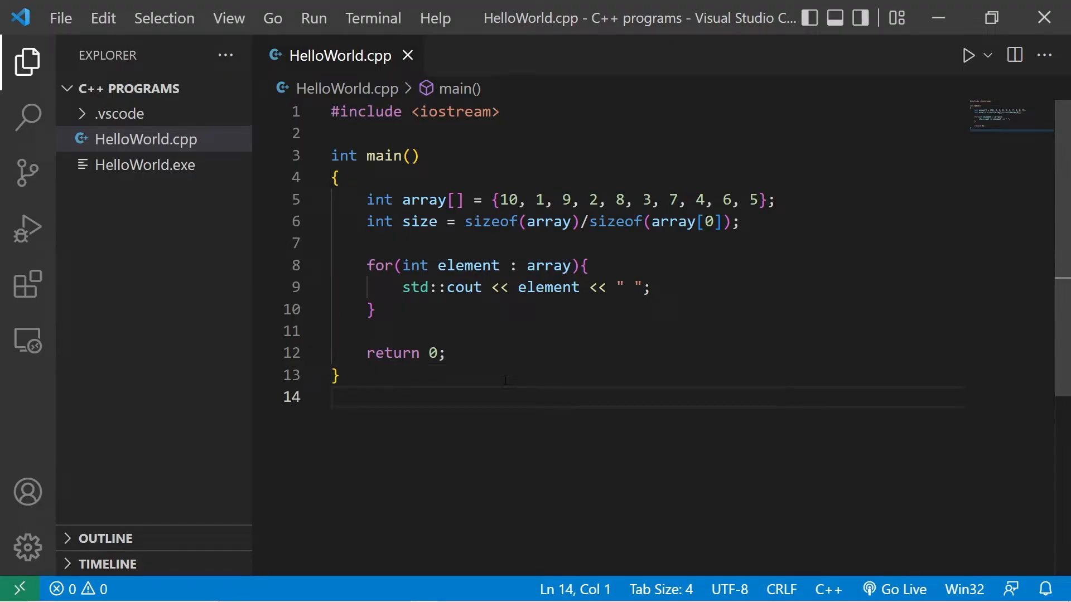
type("void sort(")
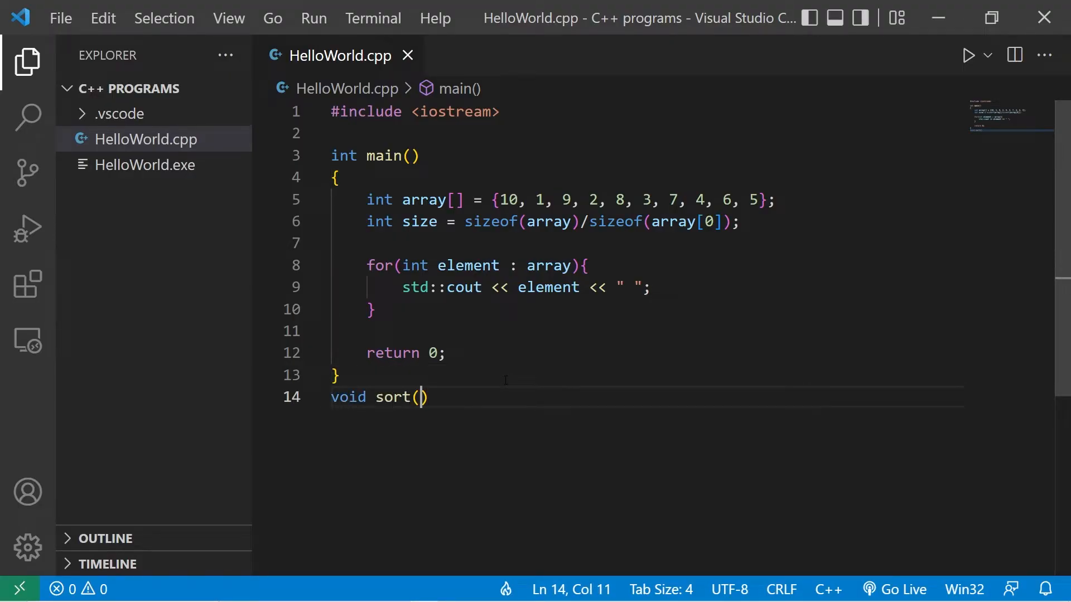
Step: Complete the sort header as void sort(int array[], int size) with an empty body
type("{")
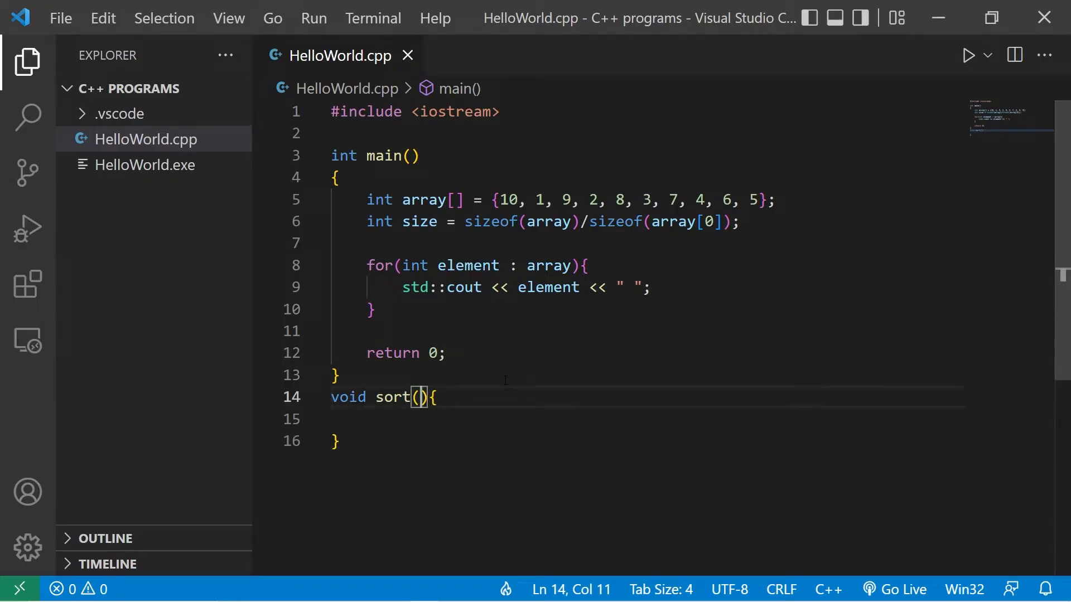
type("int a")
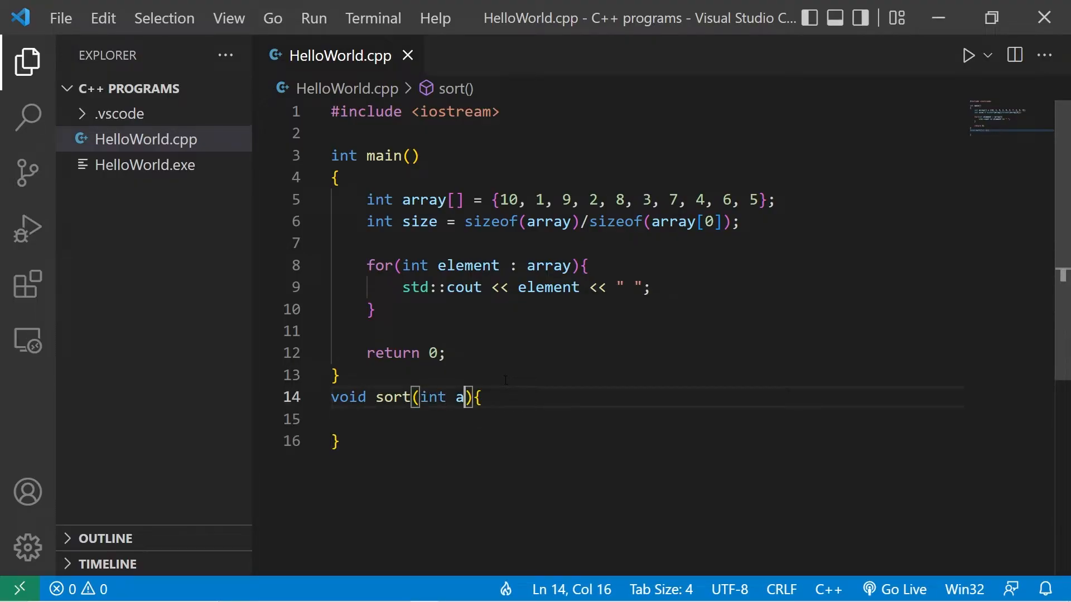
type("rray[],")
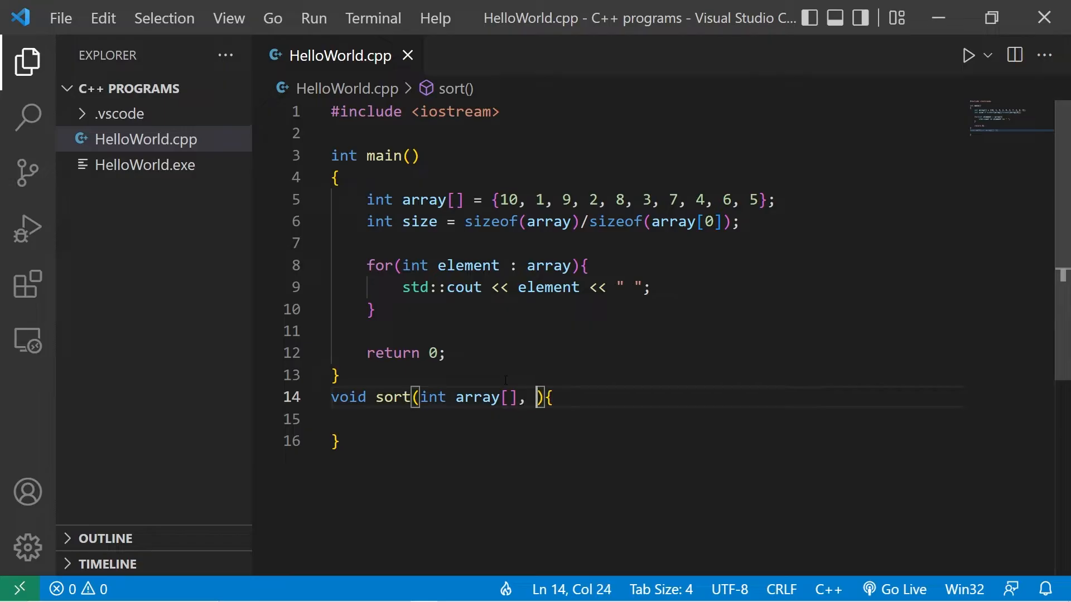
type("int size")
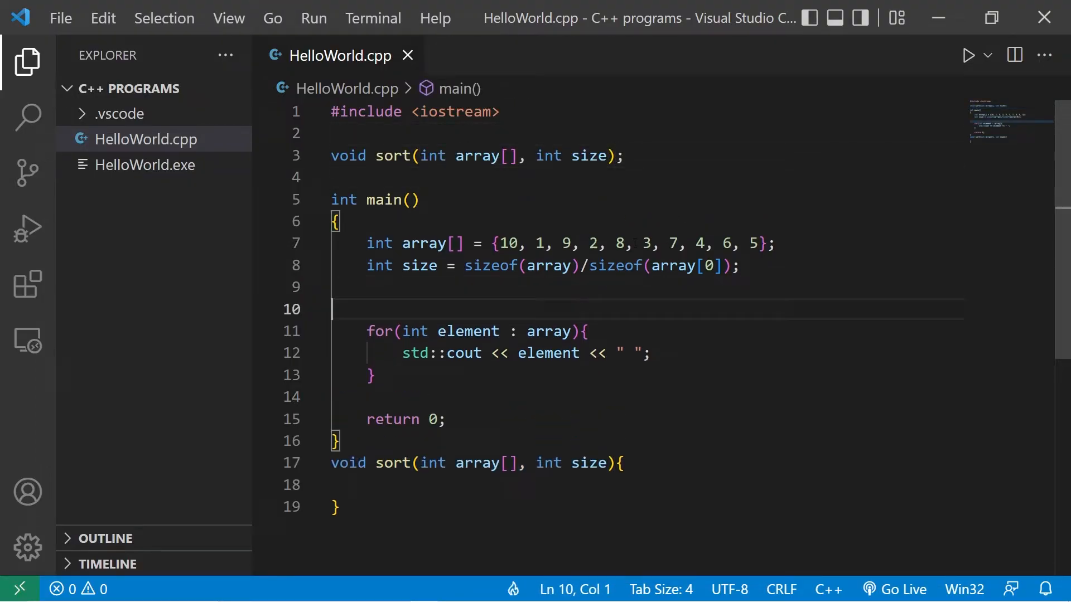
Step: Call sort(array, size); in main before the print loop
type("sort(")
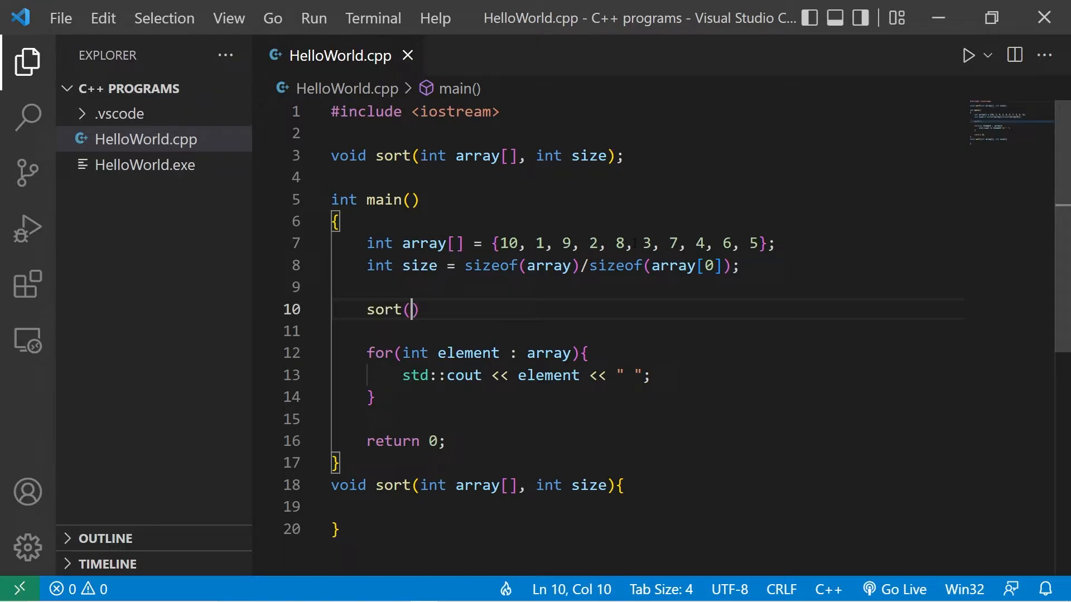
type(";")
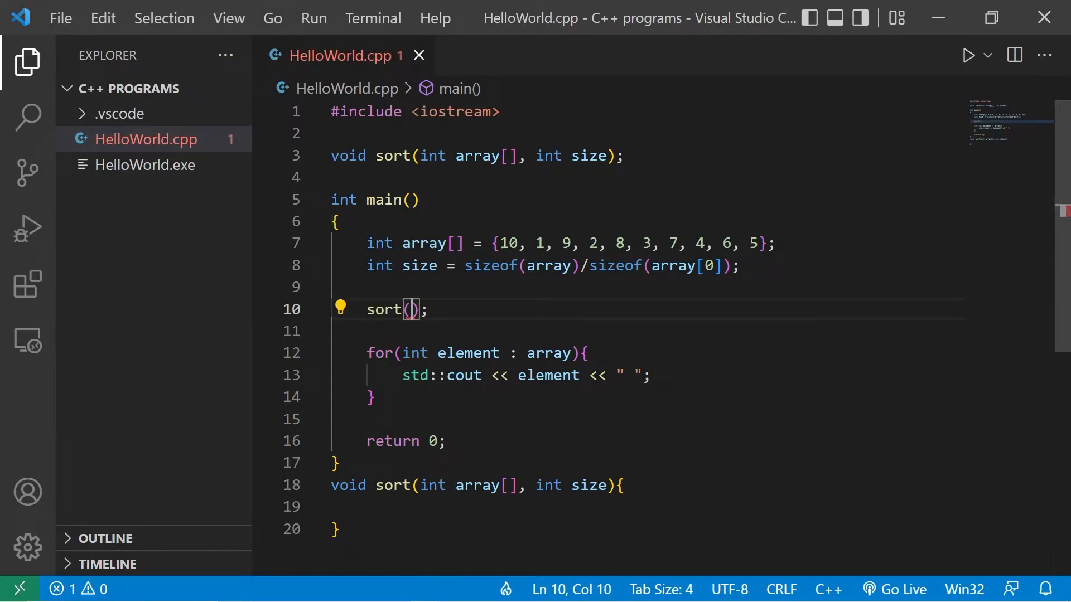
type("array,")
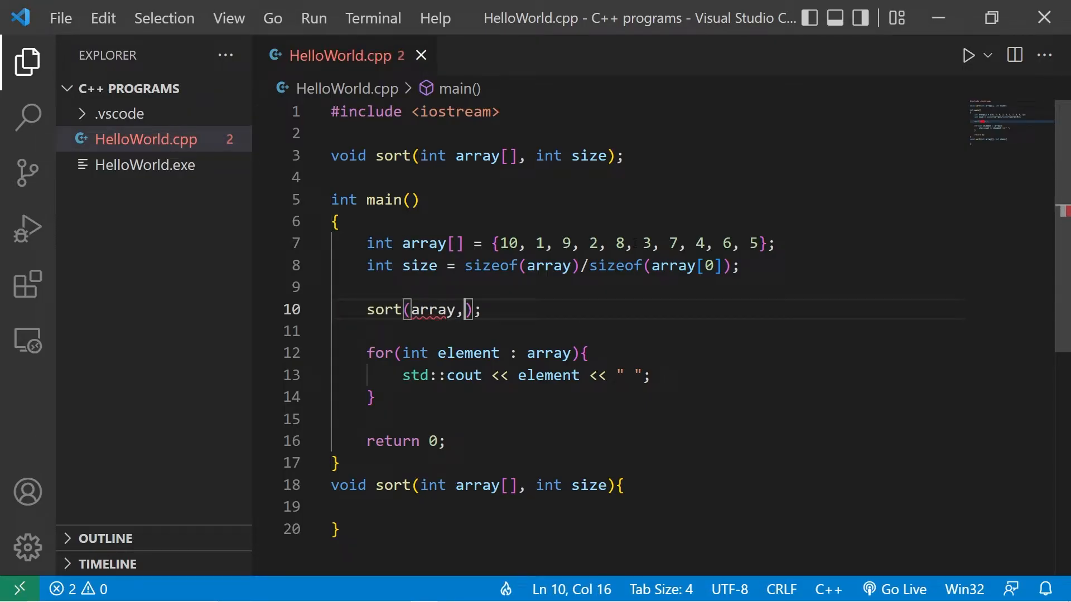
type("size")
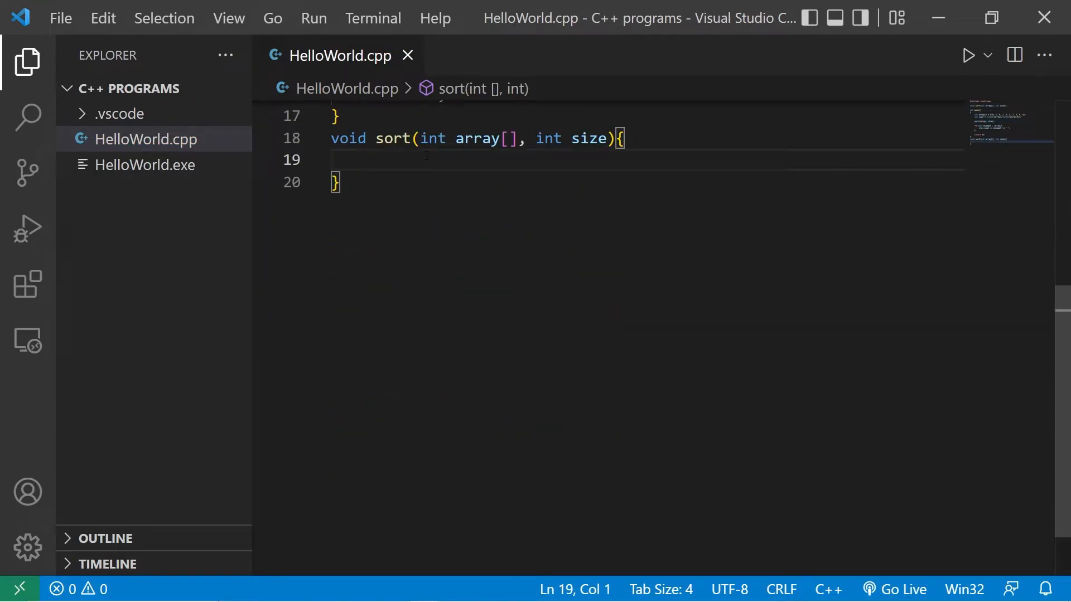
Step: Declare int temp in sort and write the outer loop for(int i = 0; i < size - 1; i++)
key("Enter")
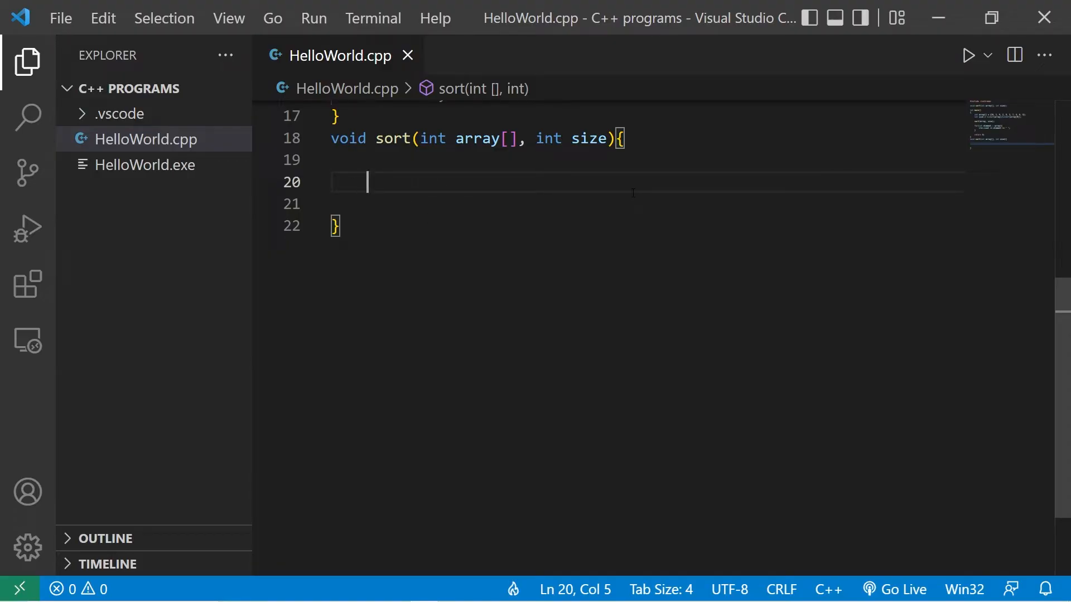
type("int temp;")
left_click(648, 204)
type("for(){")
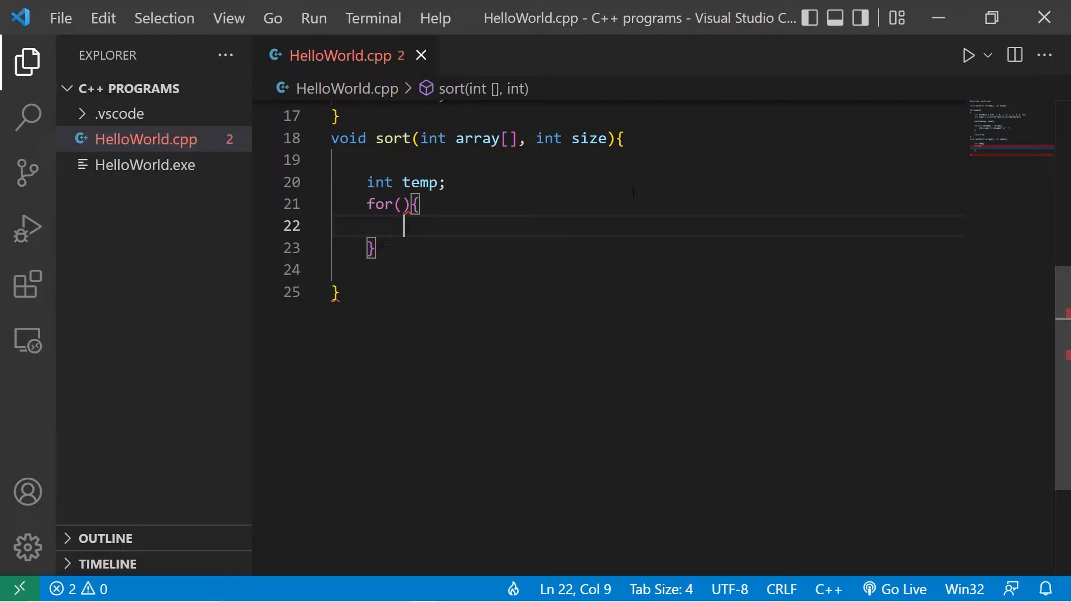
type("int i")
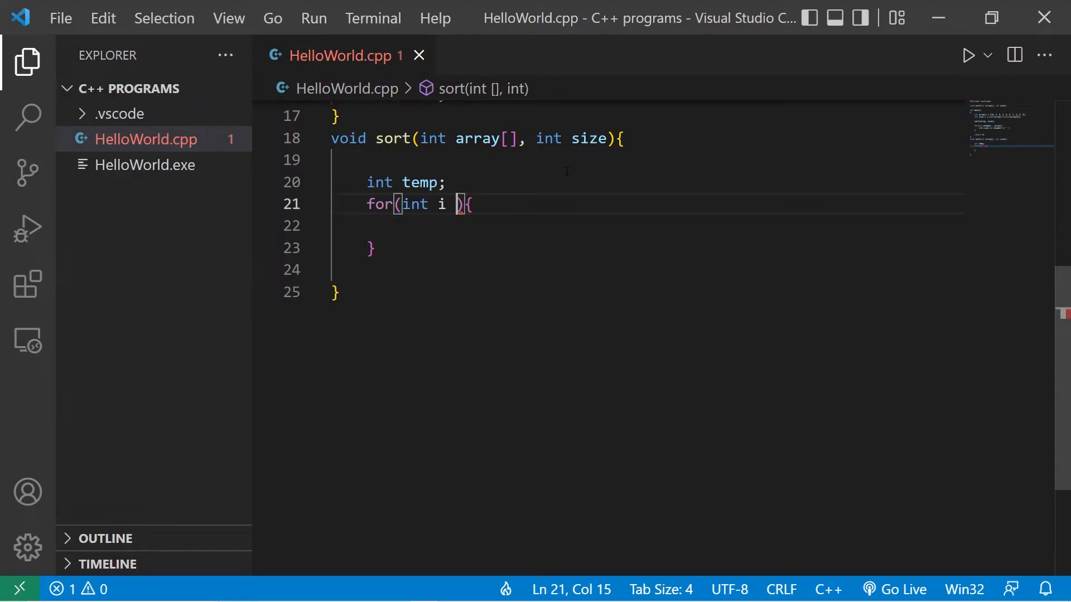
type("= 0;")
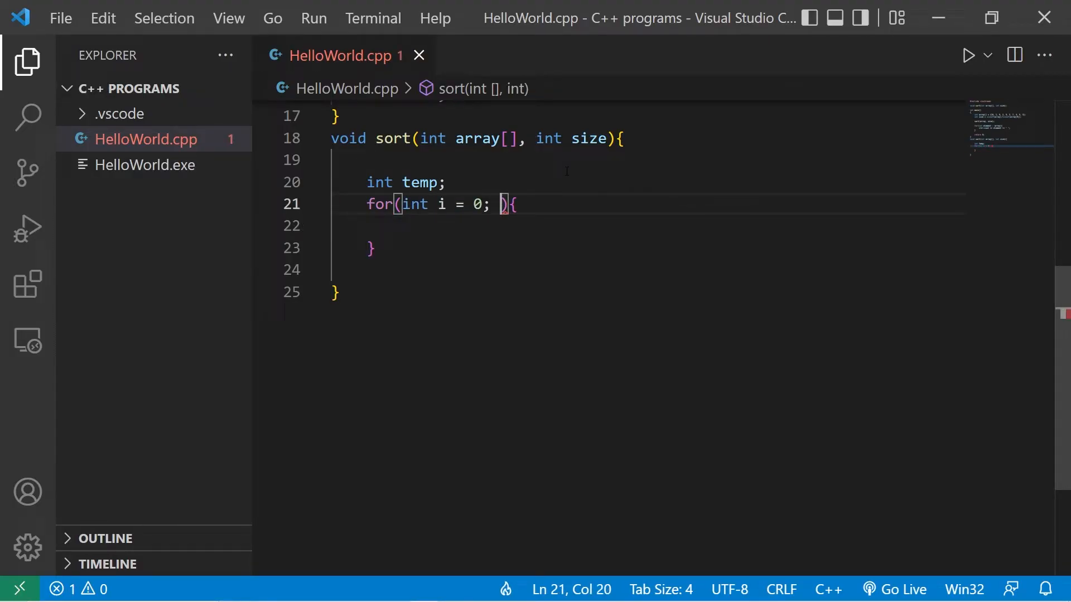
type("i")
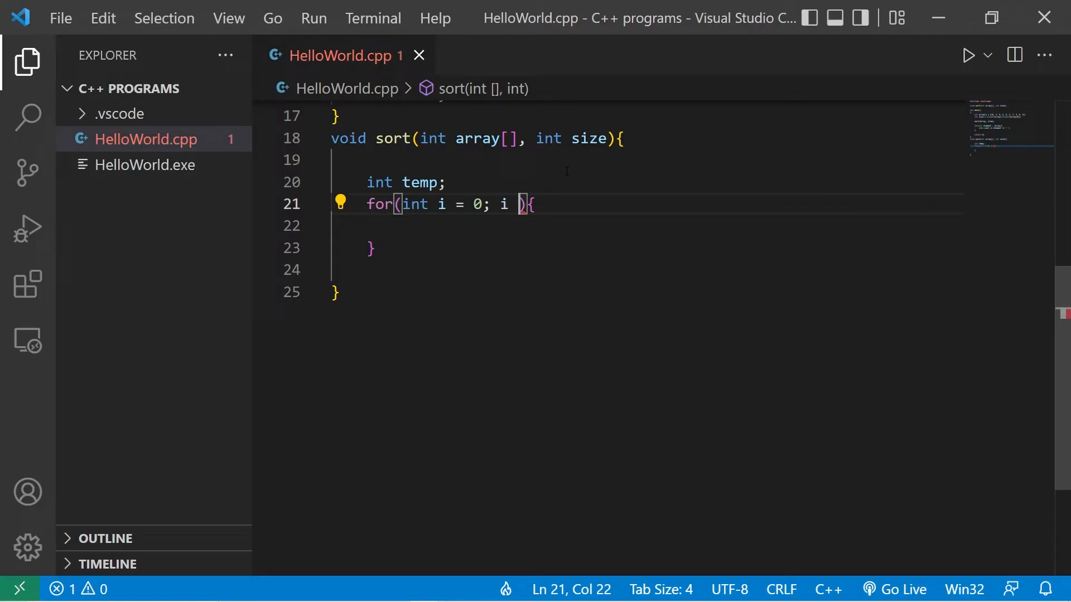
type("< size")
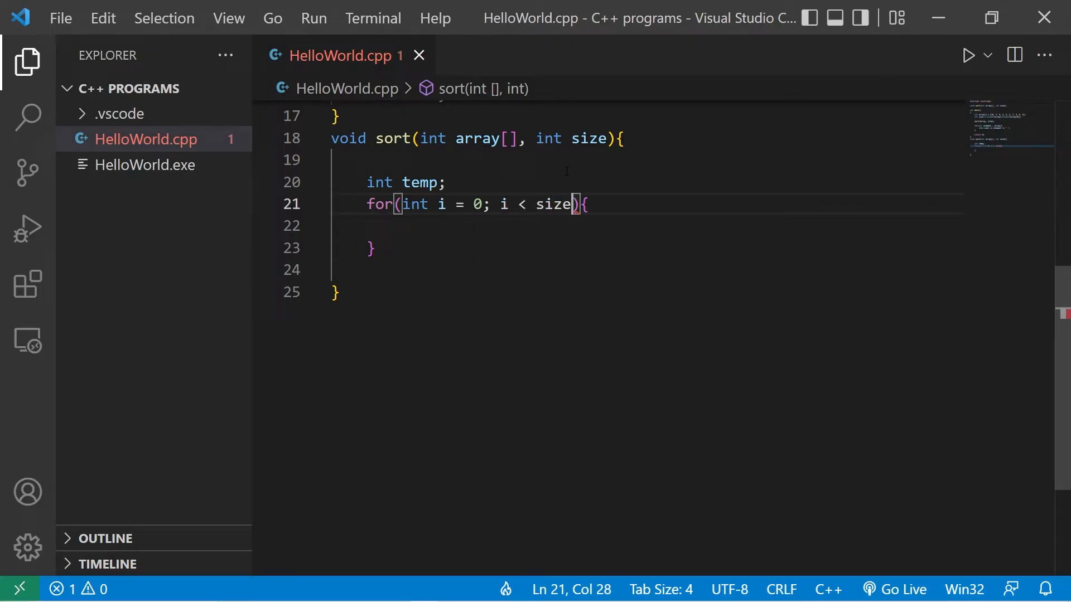
type("- 1;")
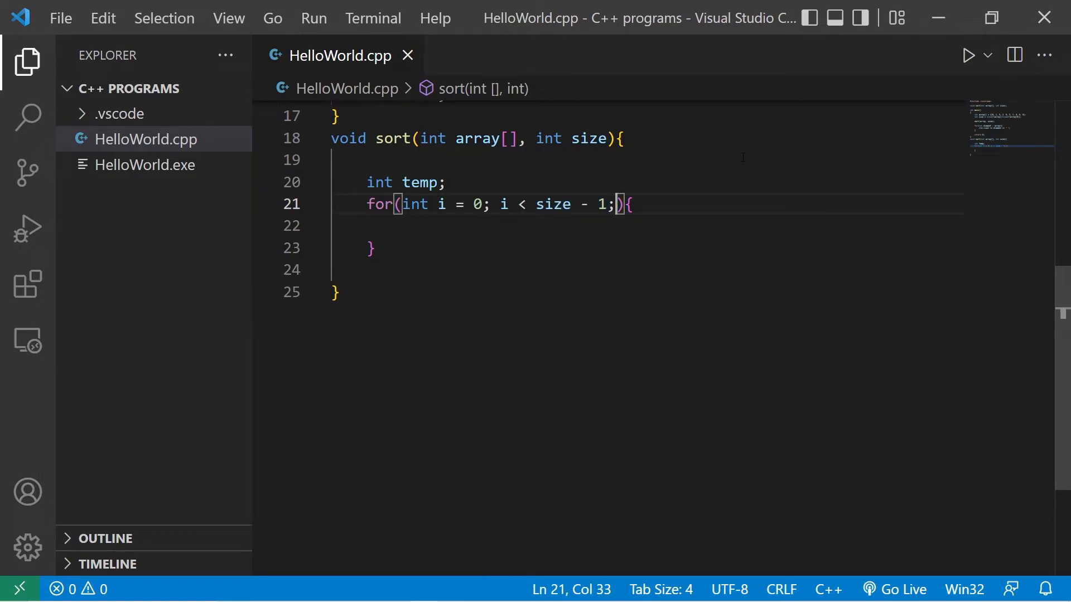
type("i++")
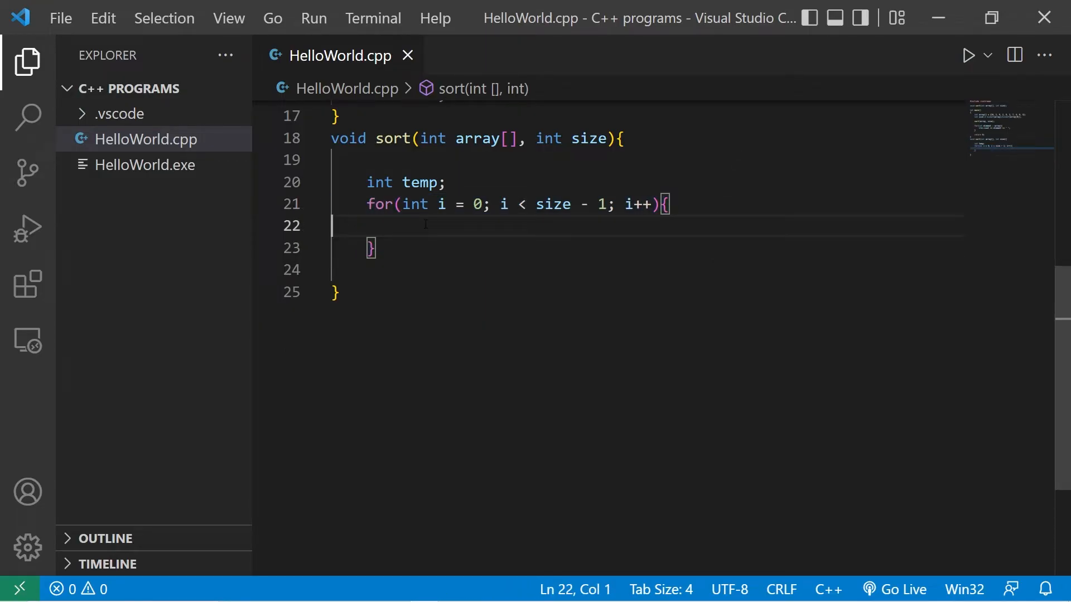
Step: Add the inner loop for(int j = 0; j < size - i - 1; j++) inside the i loop
type("for(int i = 0; i < size - 1; i++){")
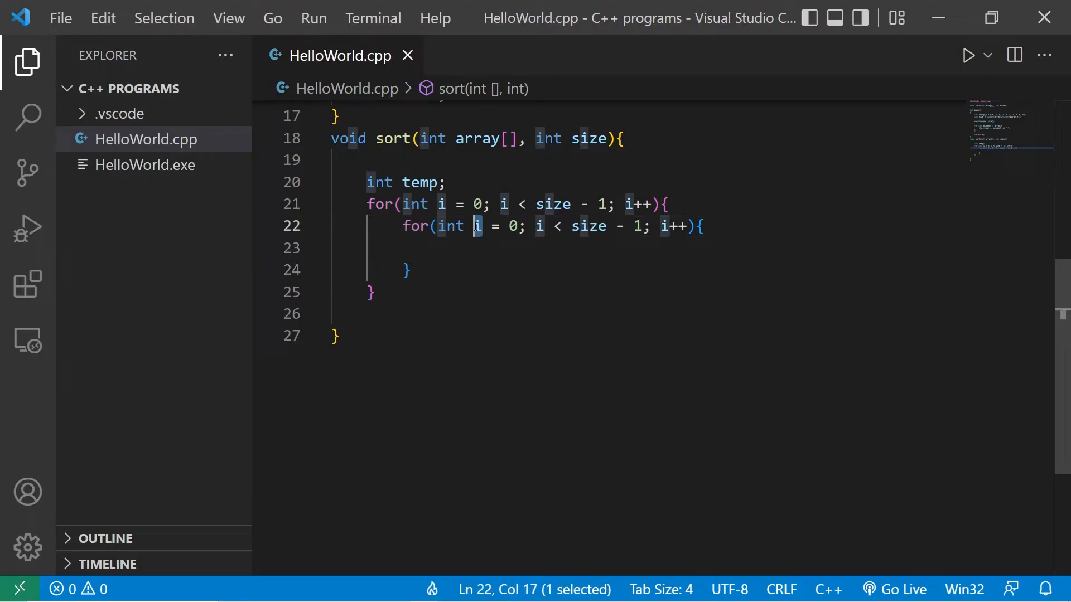
type("j")
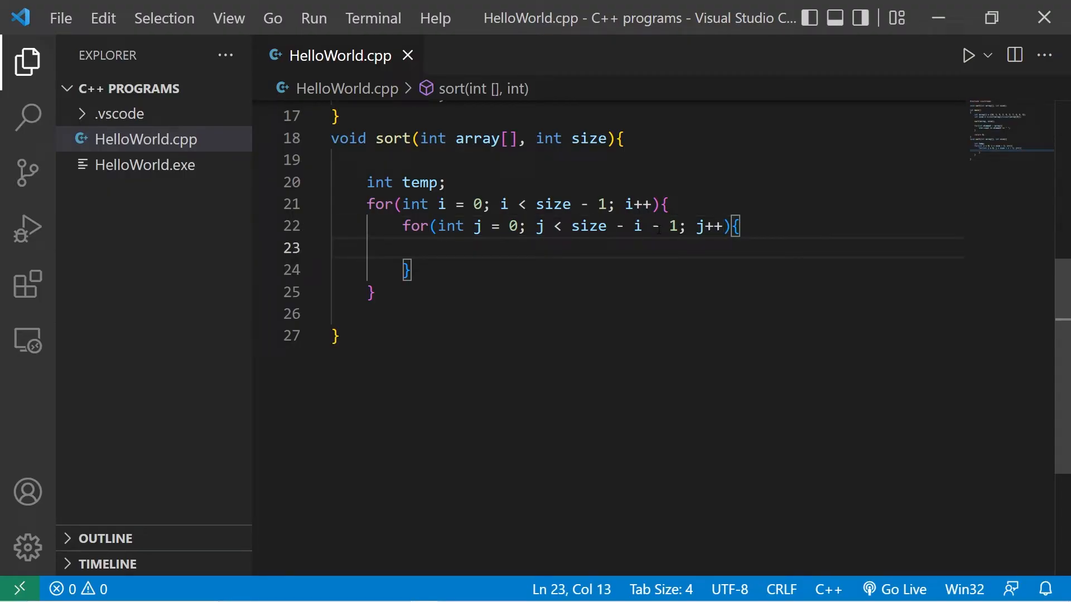
left_click_drag(574, 226, 642, 226)
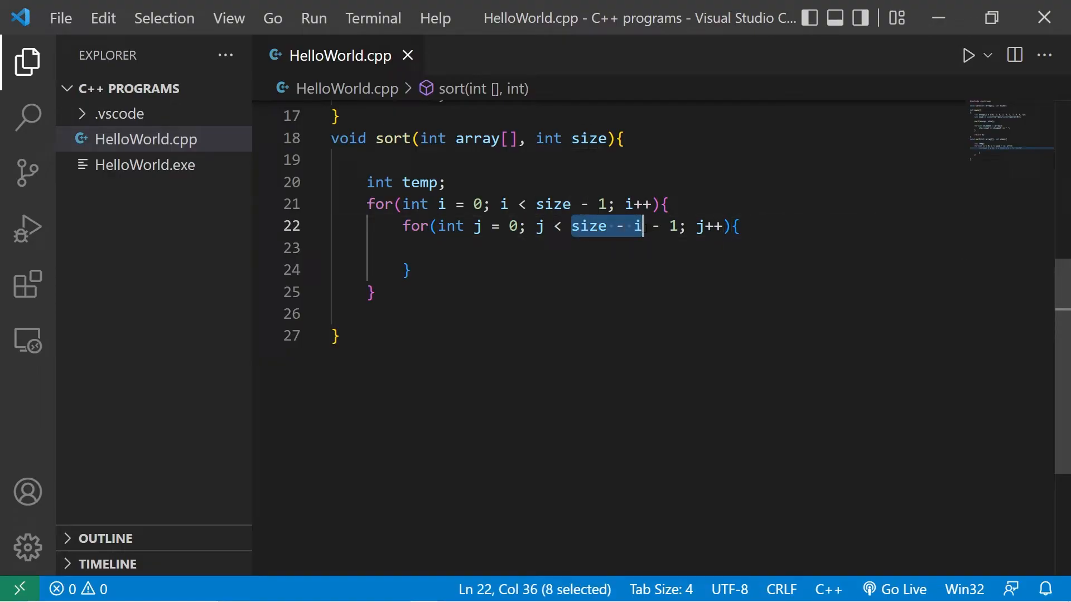
Step: Add an empty if(array[j] > array[j + 1]) block inside the inner loop
type("if(")
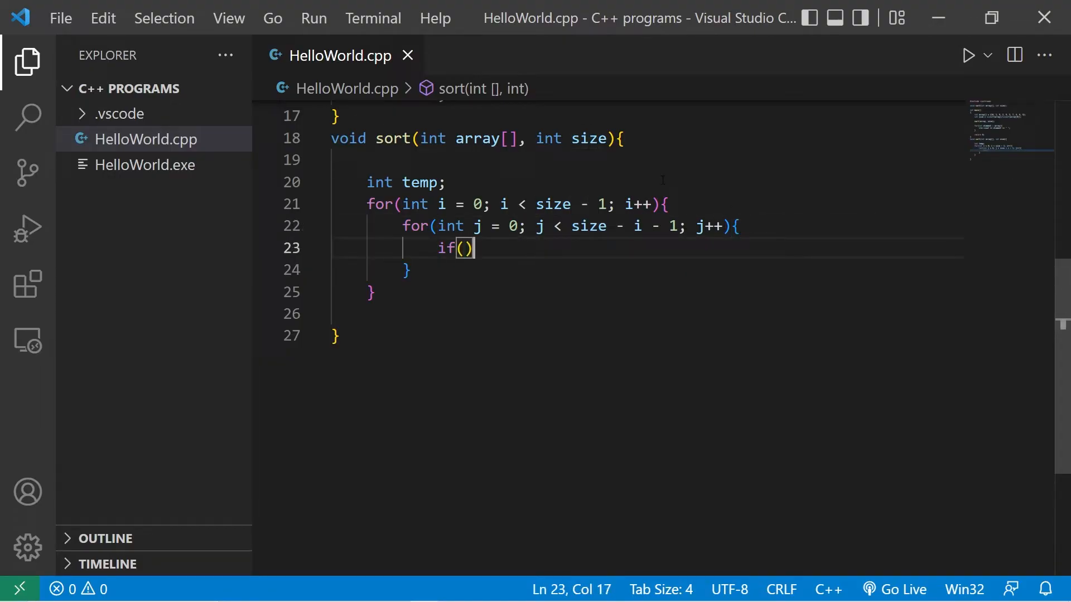
type("{")
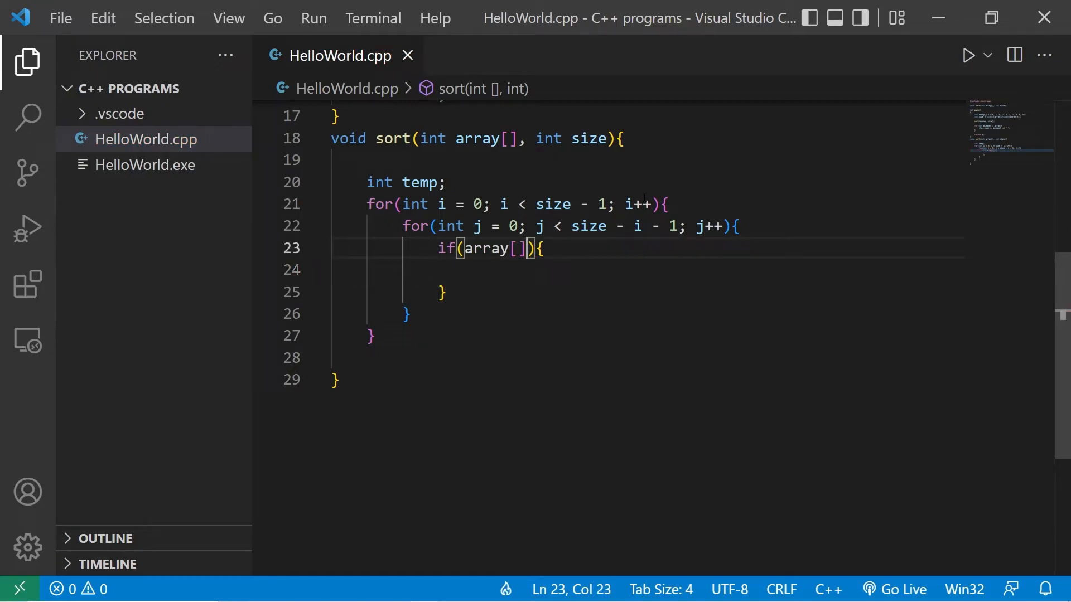
type("j")
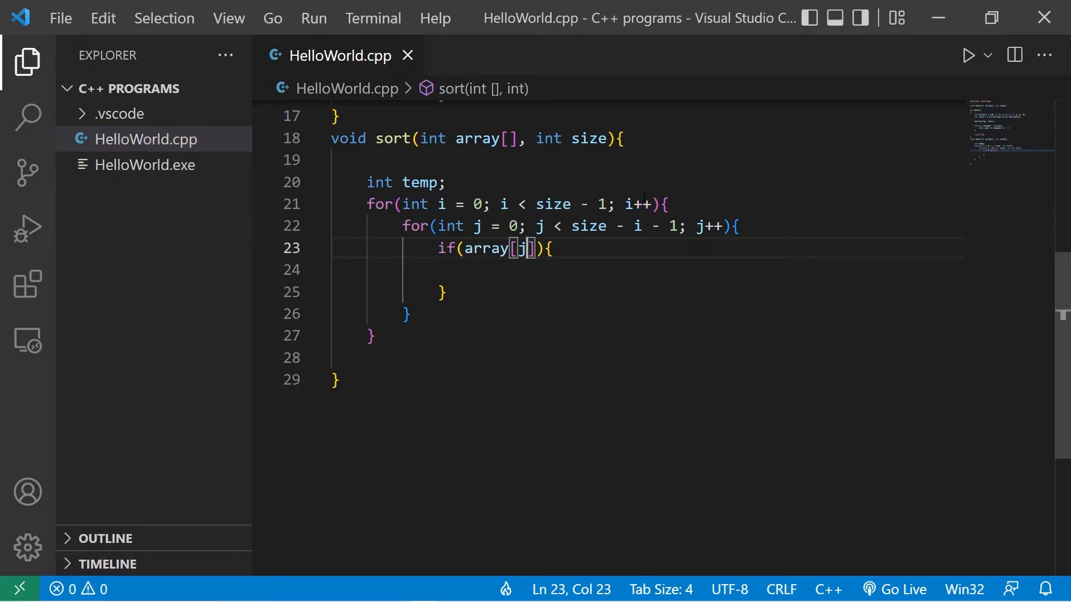
type(">")
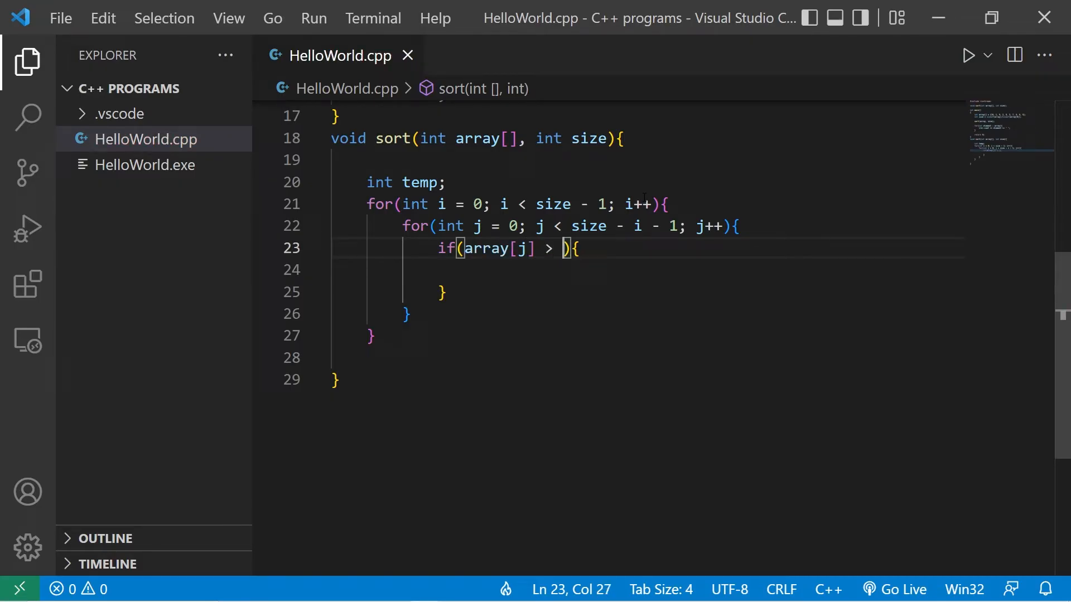
type("array")
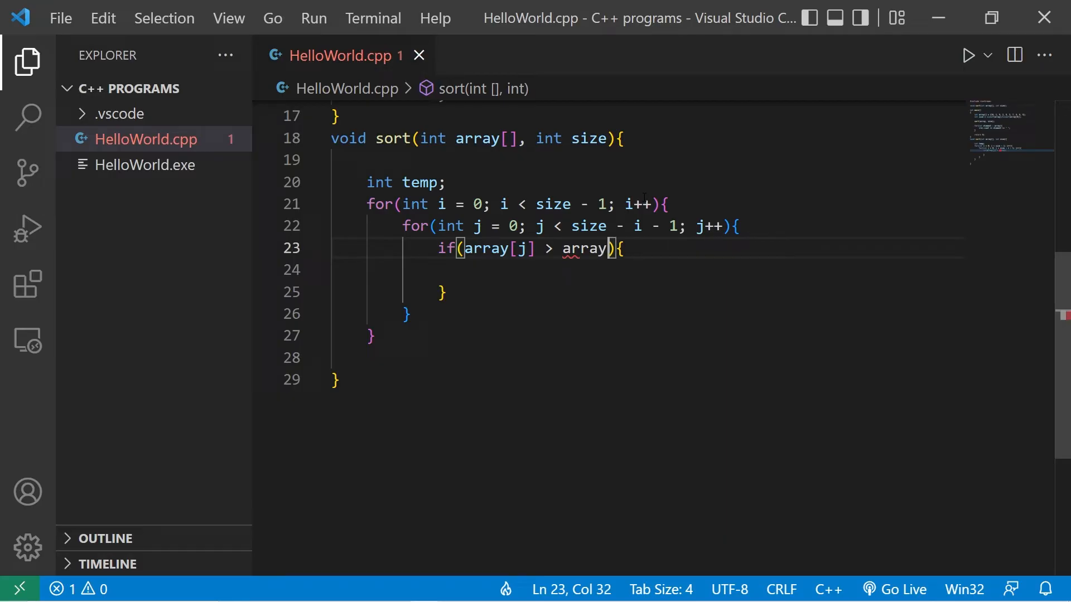
type("[j]")
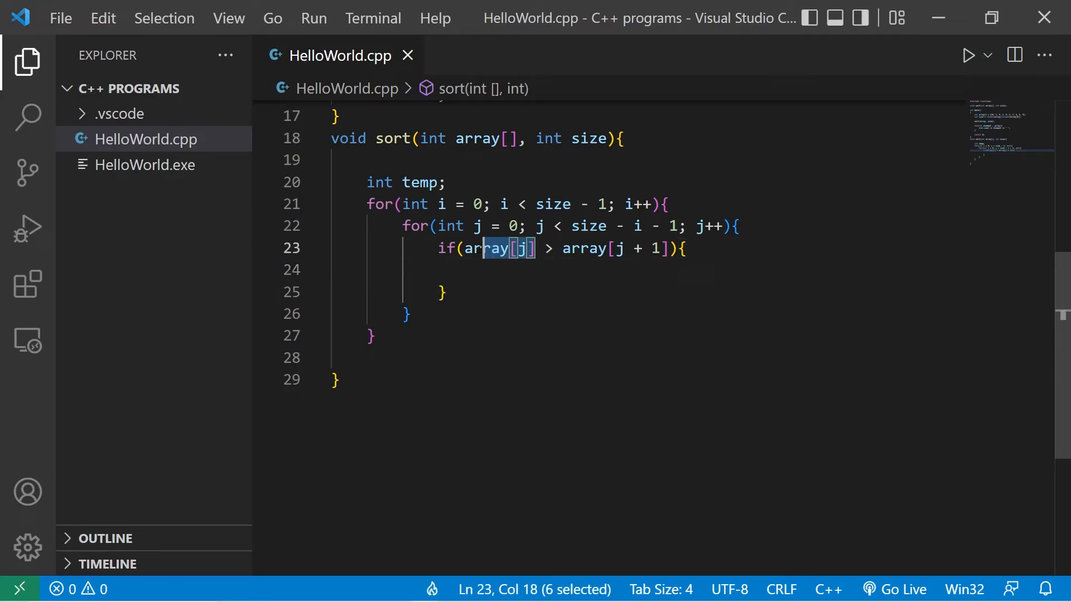
left_click_drag(536, 248, 681, 249)
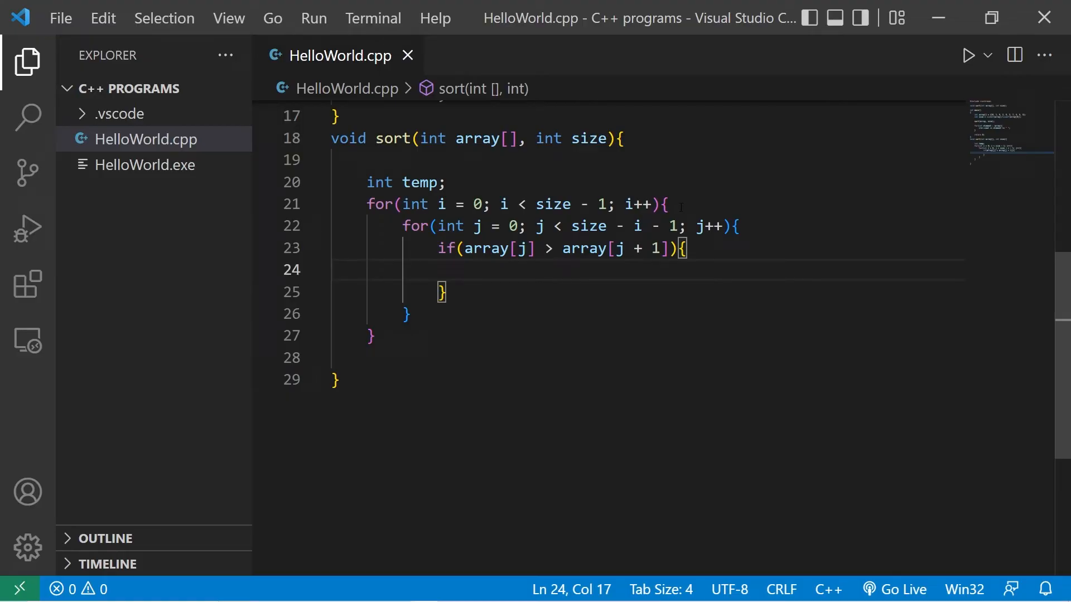
Step: Swap array[j] and array[j + 1] through temp inside the if block
type("temp =")
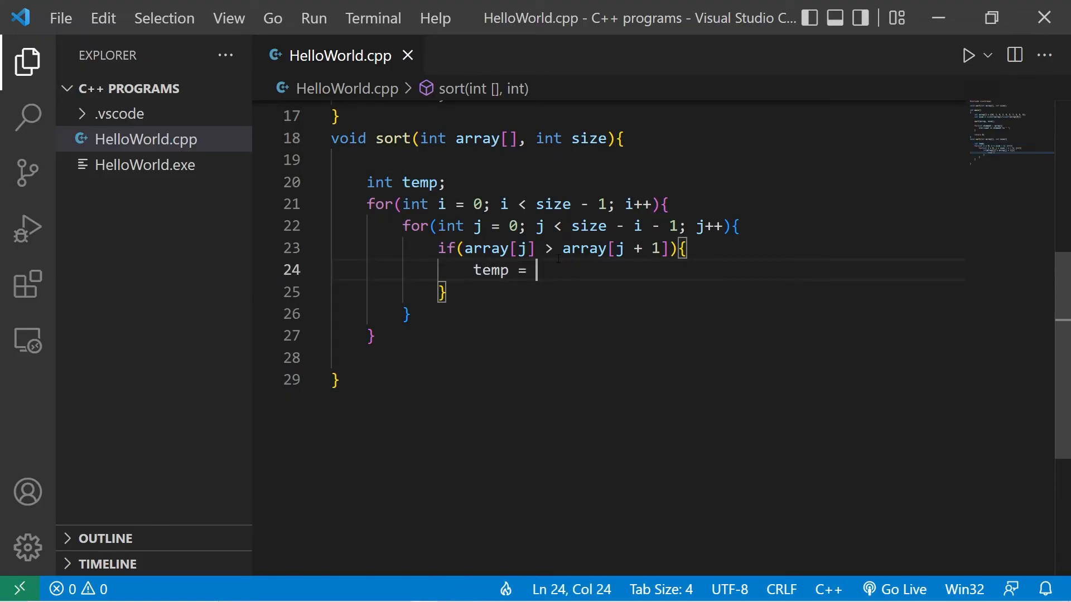
type("array")
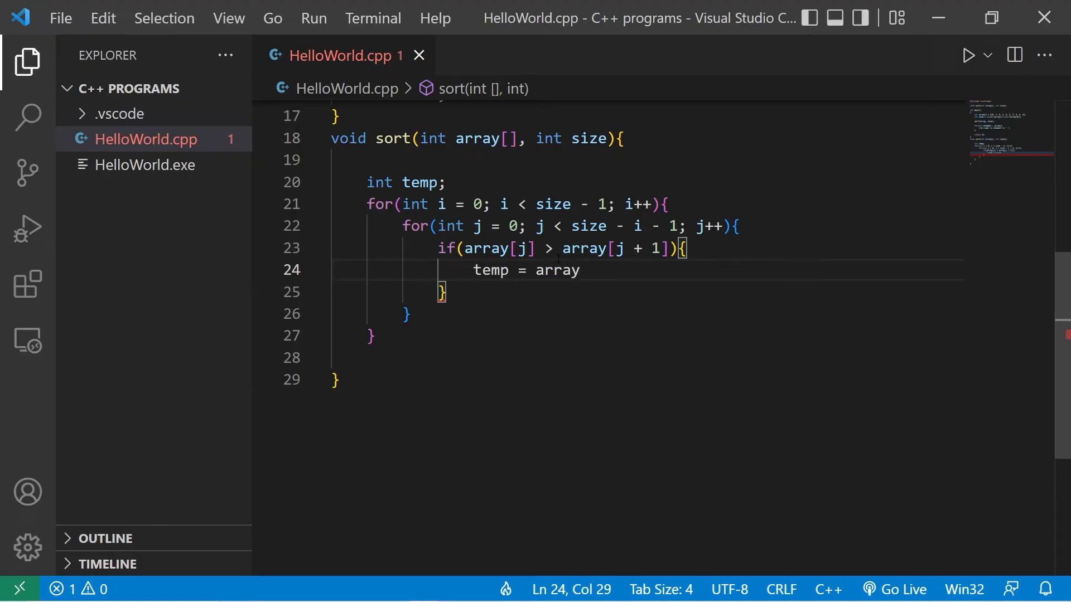
type("[j];")
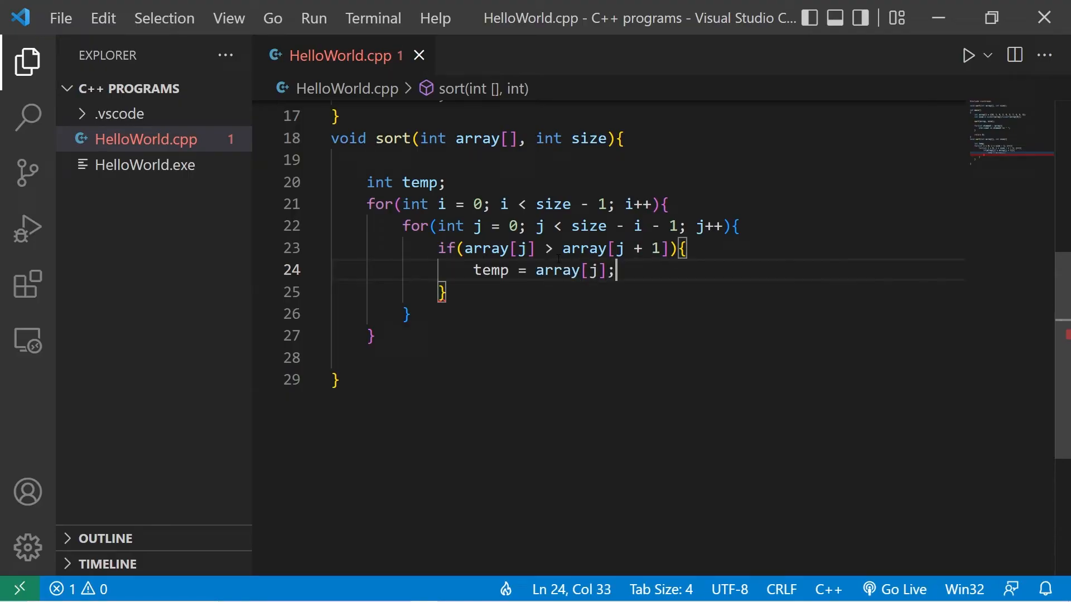
type("array[]")
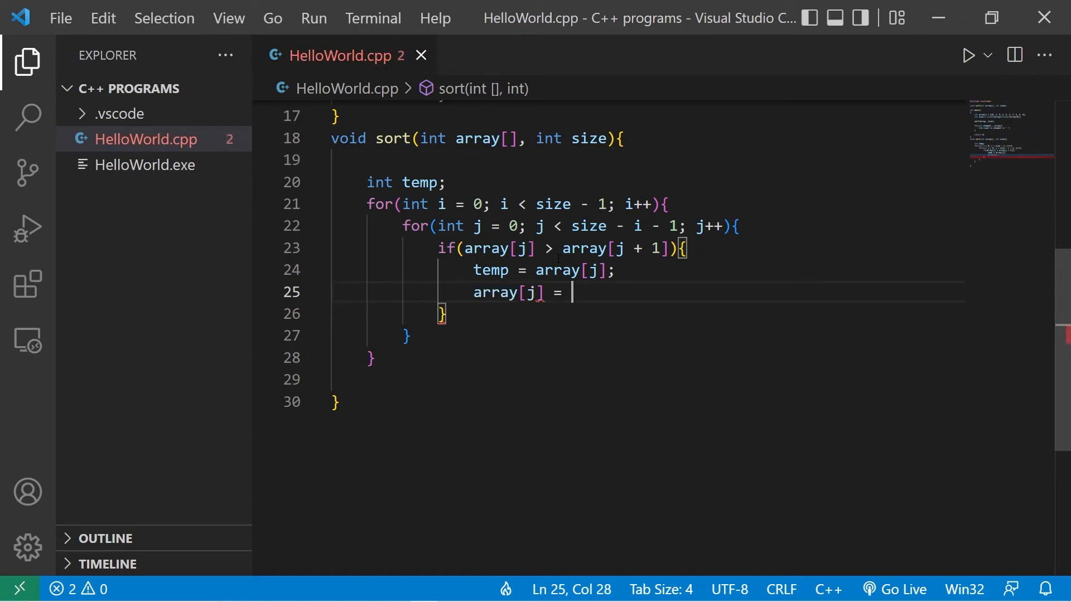
type("array[]")
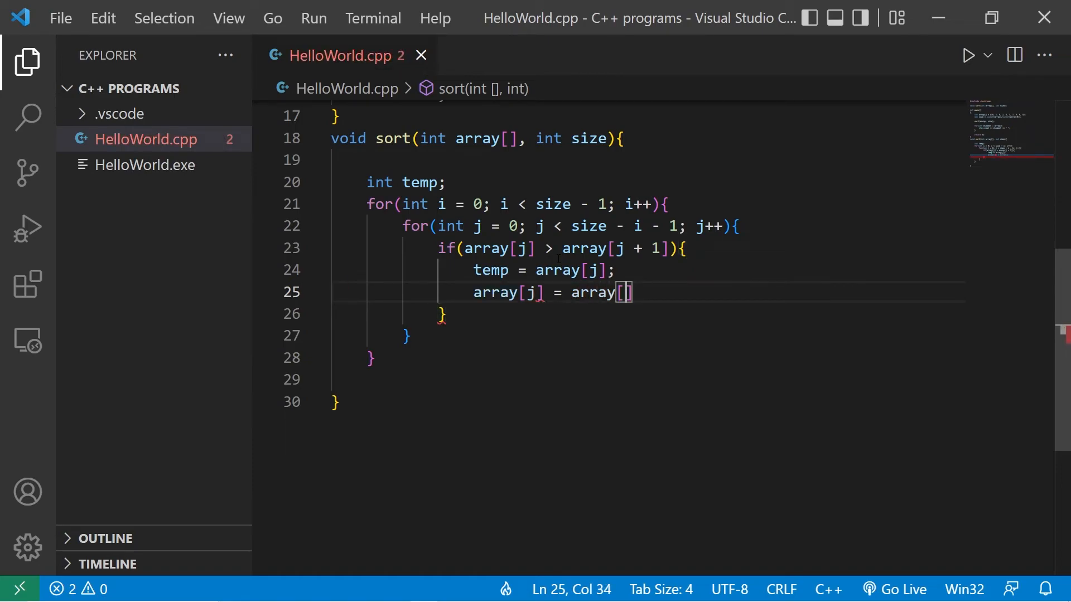
type("j + 1")
type("arra")
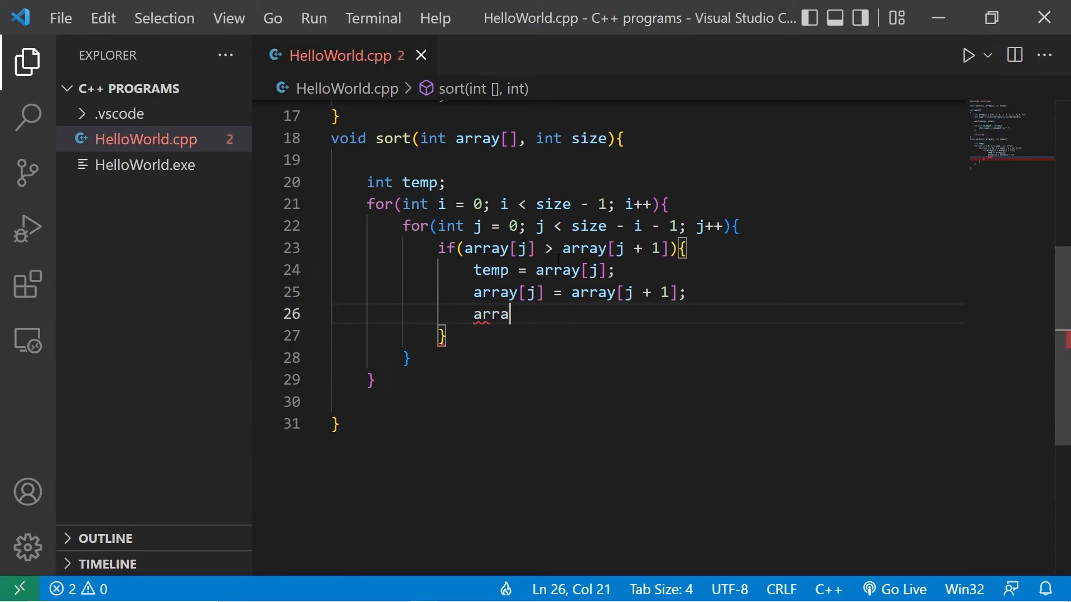
type("y[]")
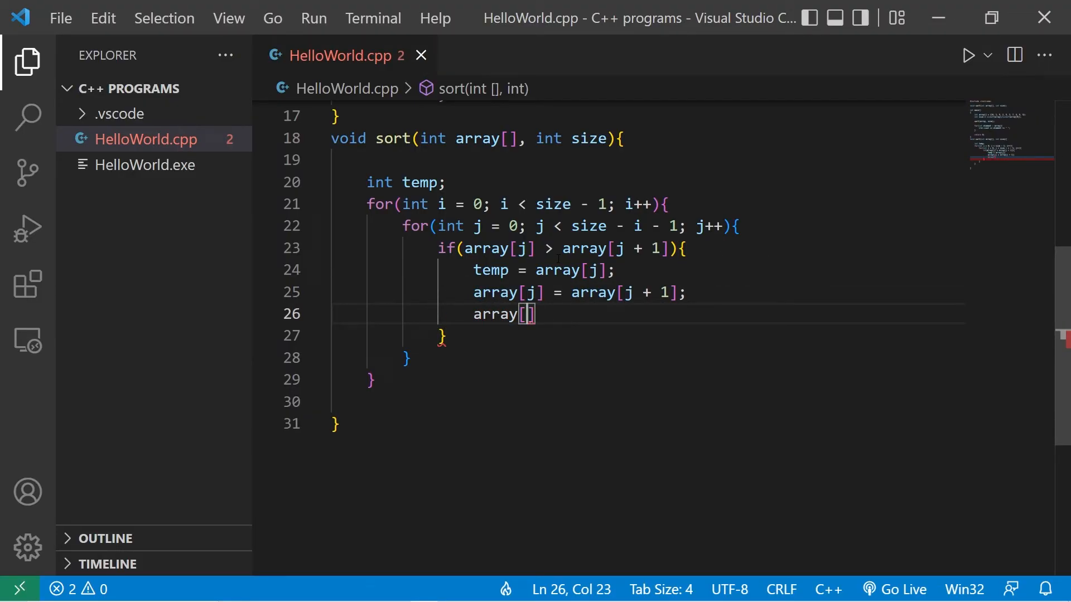
type("j + 1")
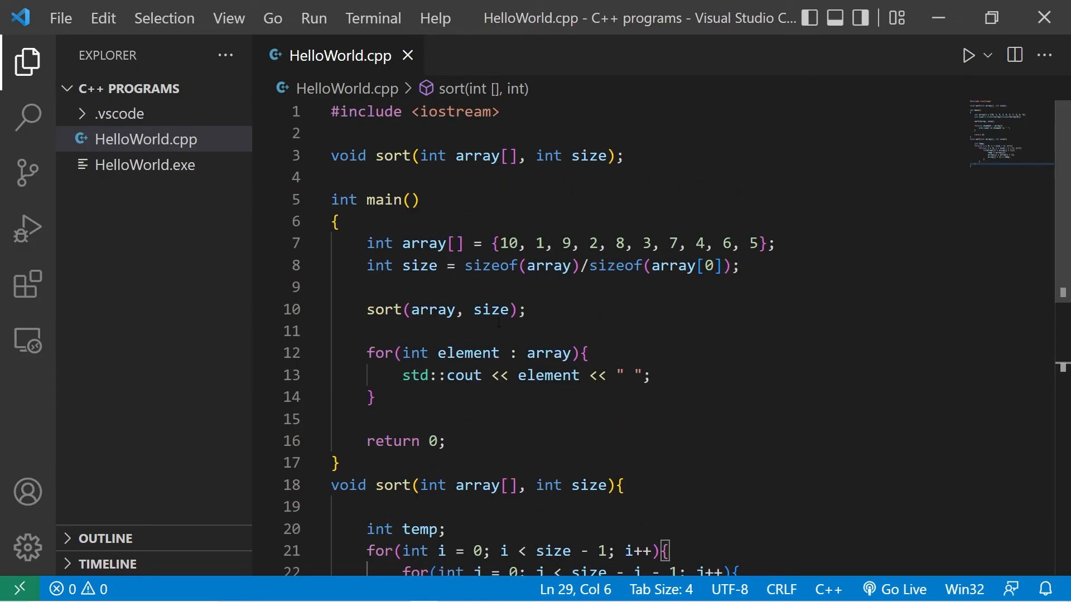
Step: Run HelloWorld.cpp with Run Code and scroll the terminal to the sorted output
left_click(967, 55)
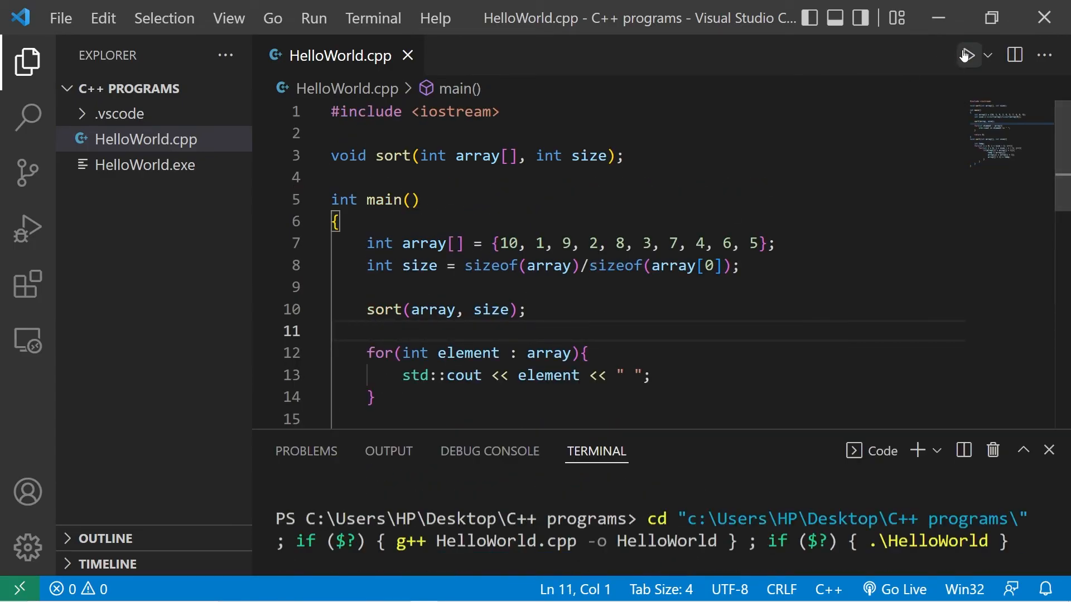
left_click(968, 55)
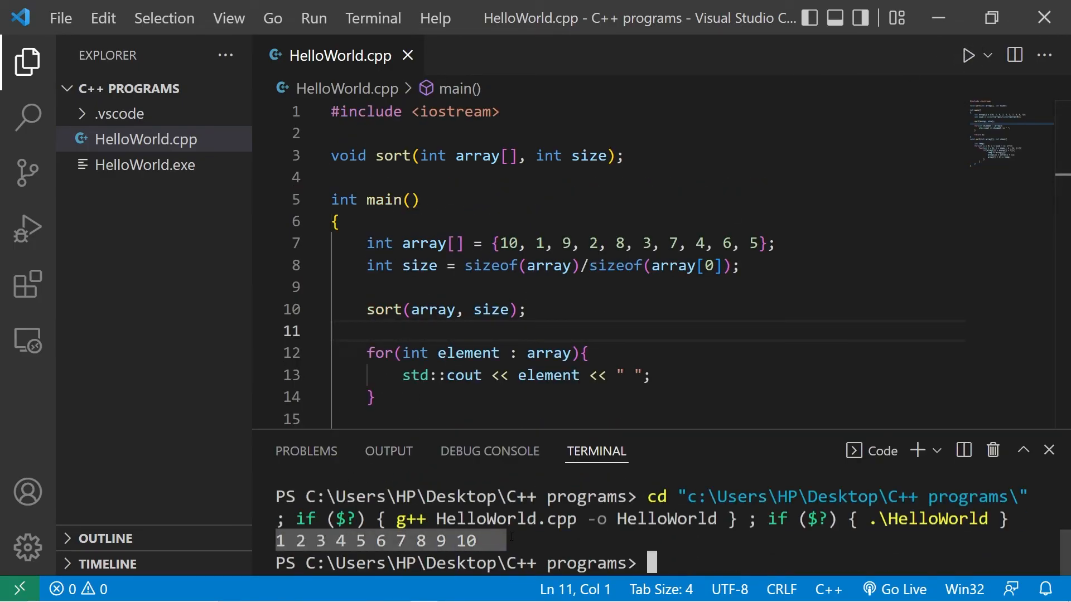
scroll("down", 3)
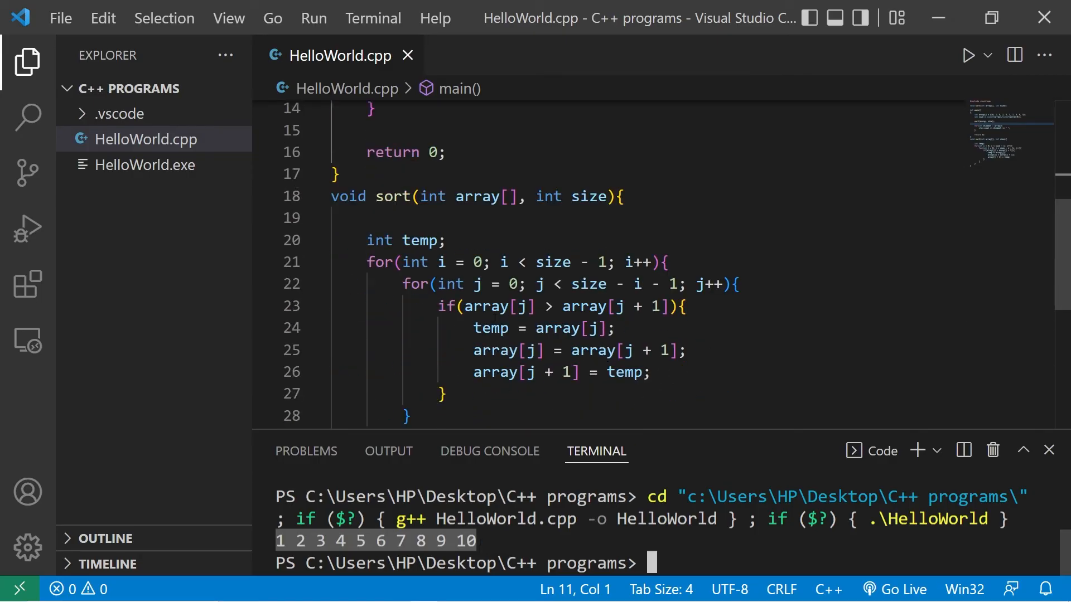
scroll("down", 3)
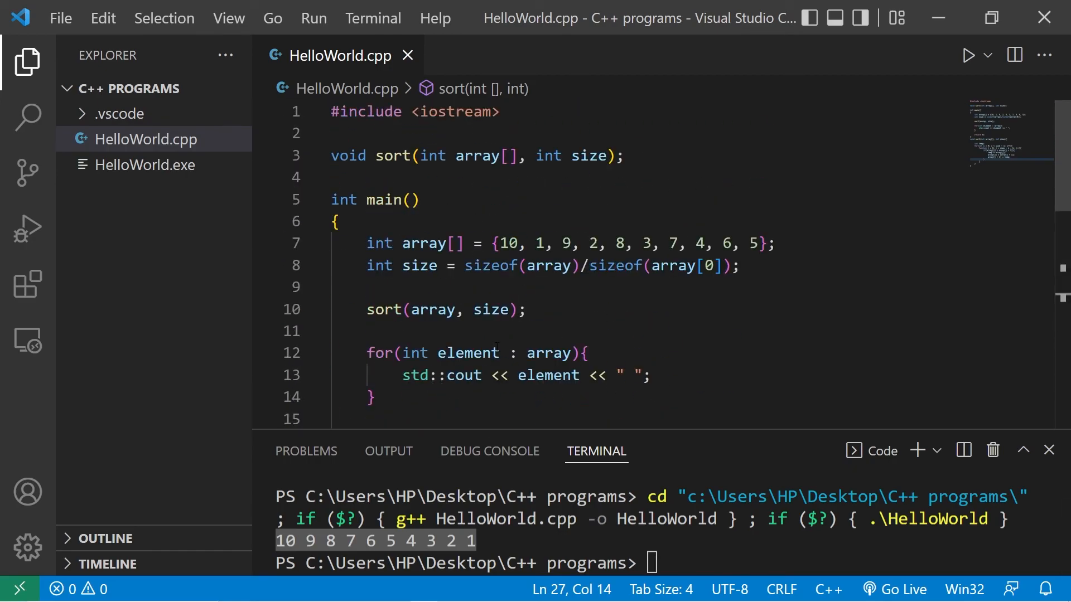
Step: Scroll the editor and clear the selection to review the sort function's comparison
scroll("down", 3)
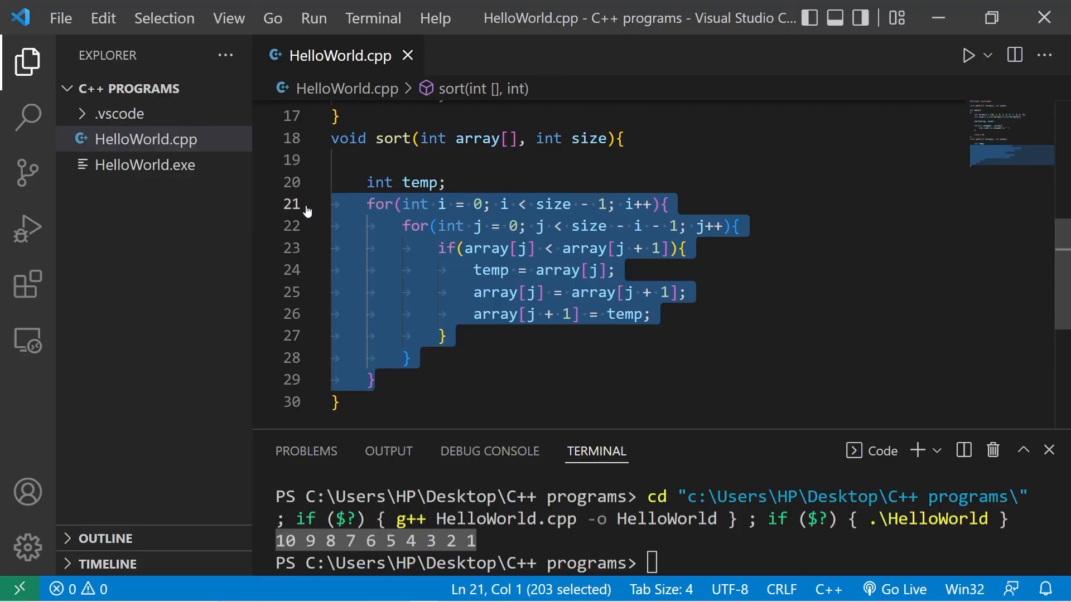
left_click(371, 381)
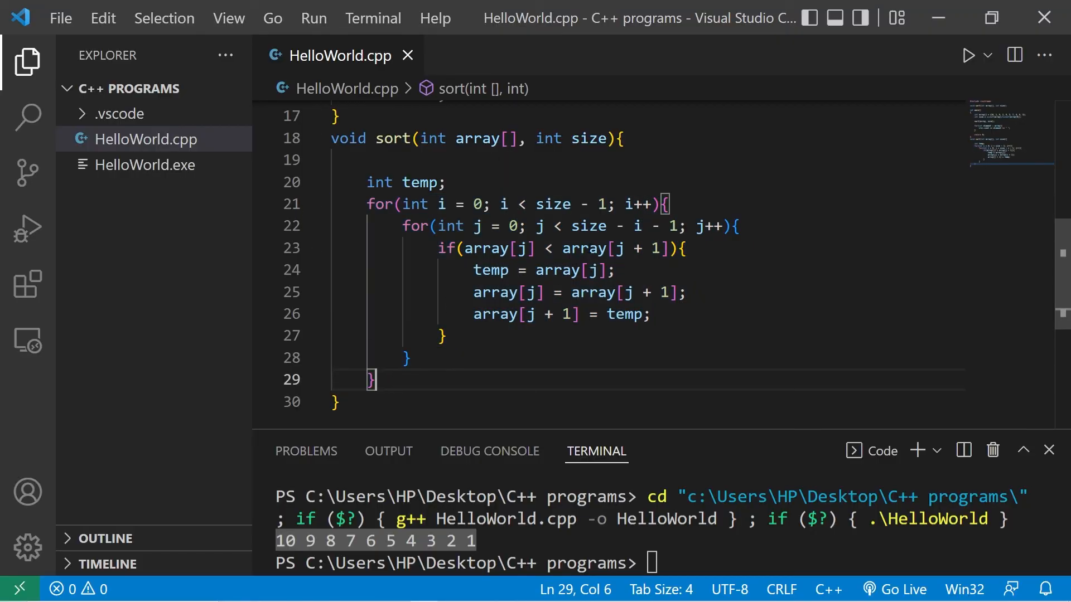
scroll("up", 3)
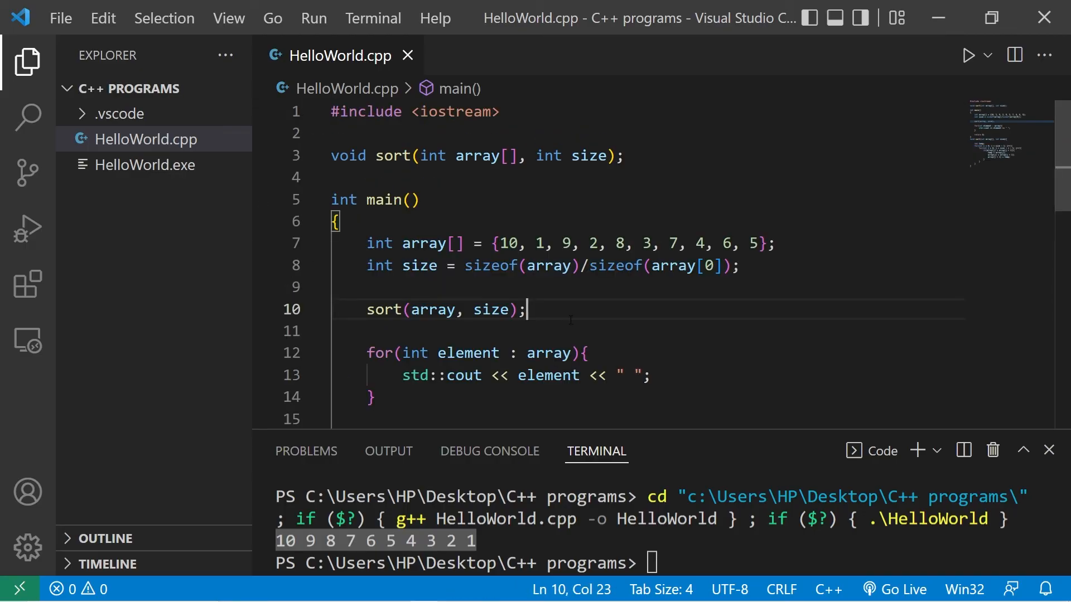